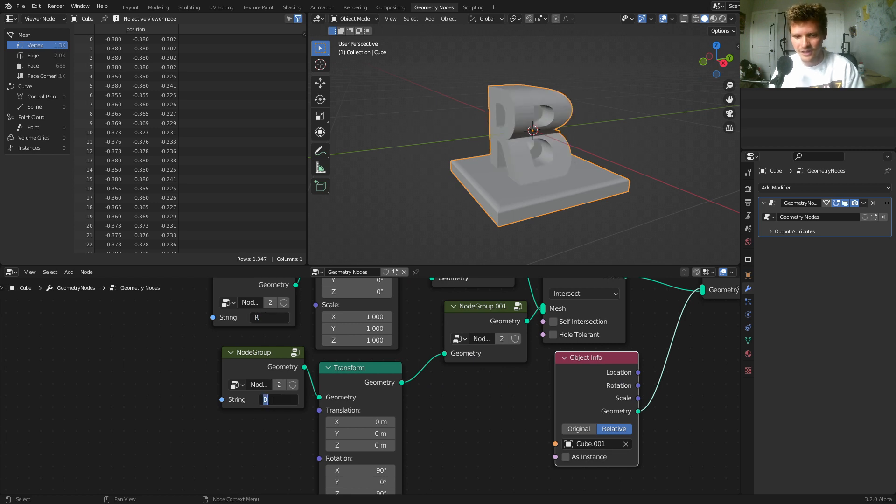
Change the second letter's String field to G and orbit around the sculpture.
type("G")
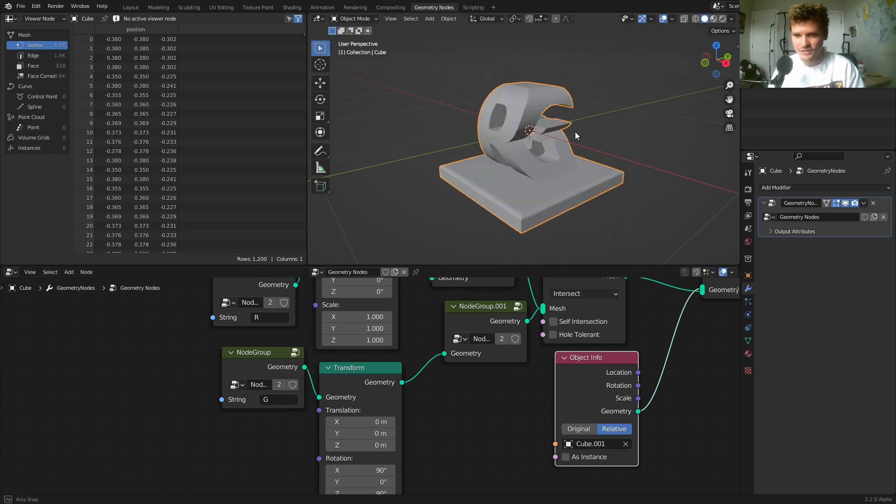
left_click_drag(576, 135, 554, 130)
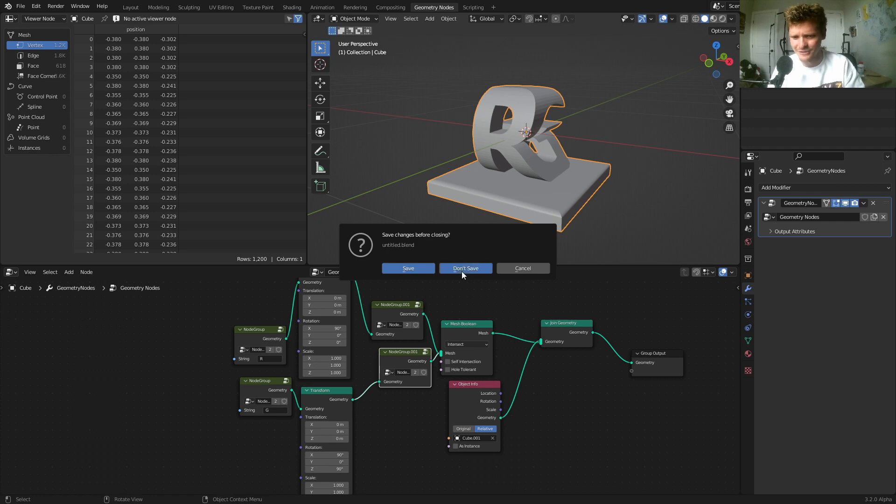
Discard unsaved changes and give the cube a new geometry node tree.
left_click(466, 269)
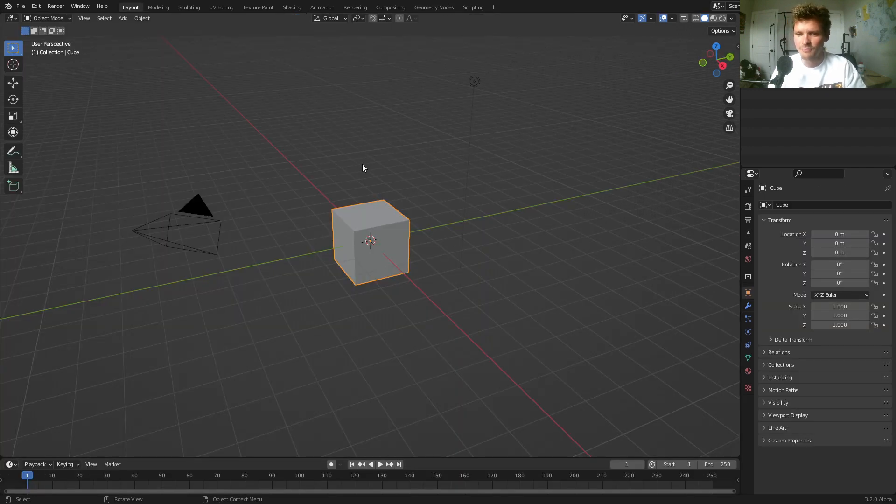
left_click(434, 7)
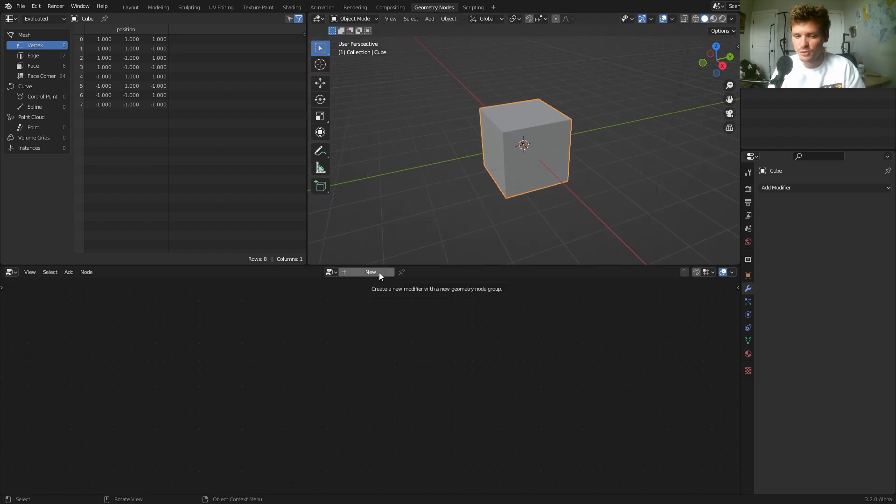
left_click(371, 272)
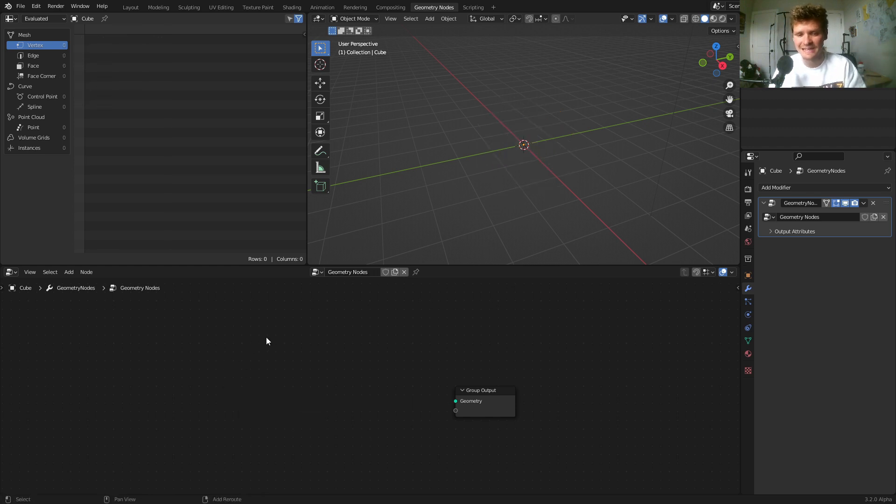
Add a String to Curves node fed by a String node set to 'A'.
type("str")
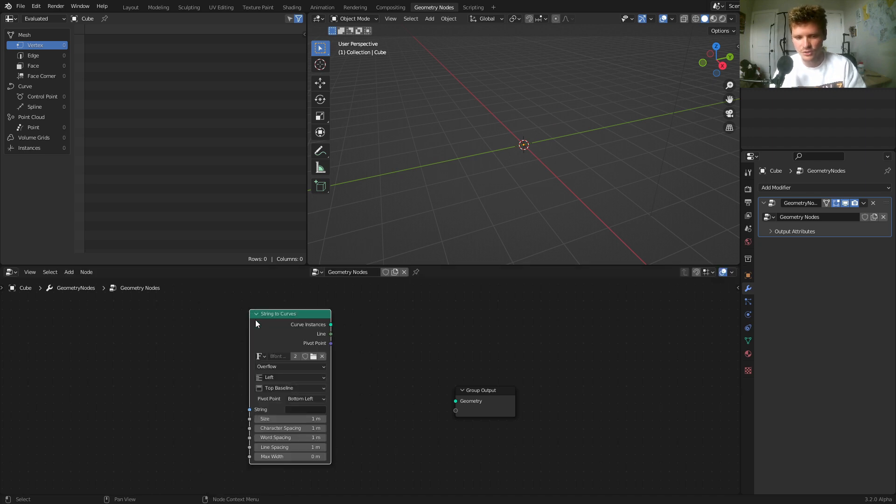
left_click(305, 409)
type("R")
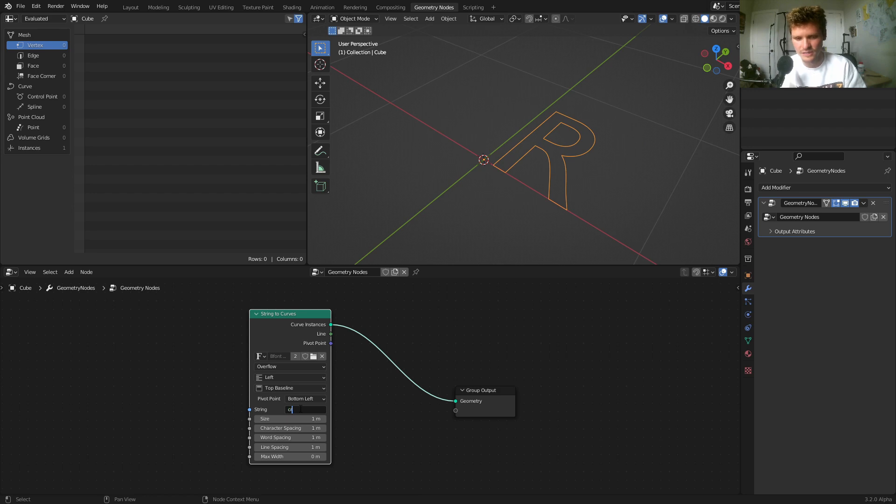
type("urve")
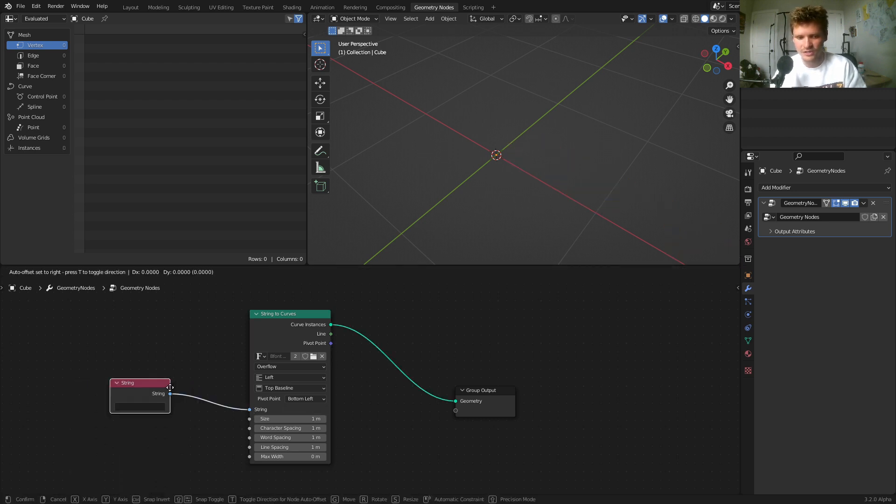
type("A")
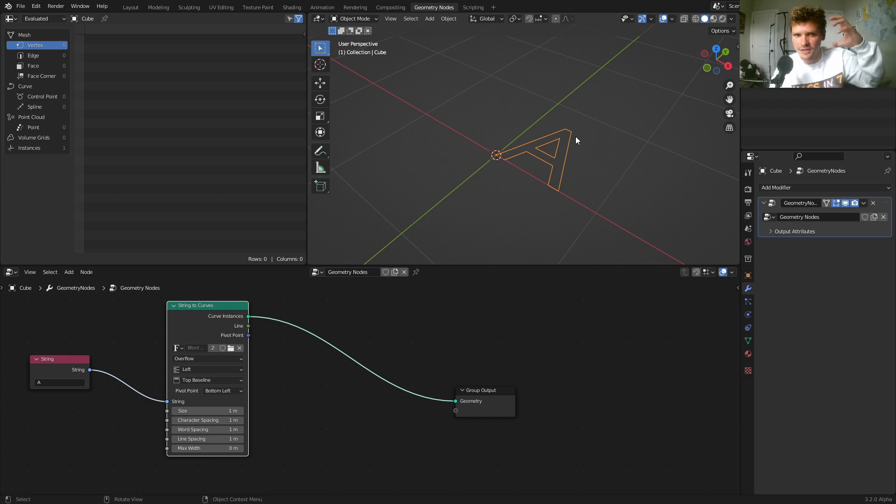
Fill the A outline with Fill Curve and extrude it with Individual unchecked.
left_click(69, 273)
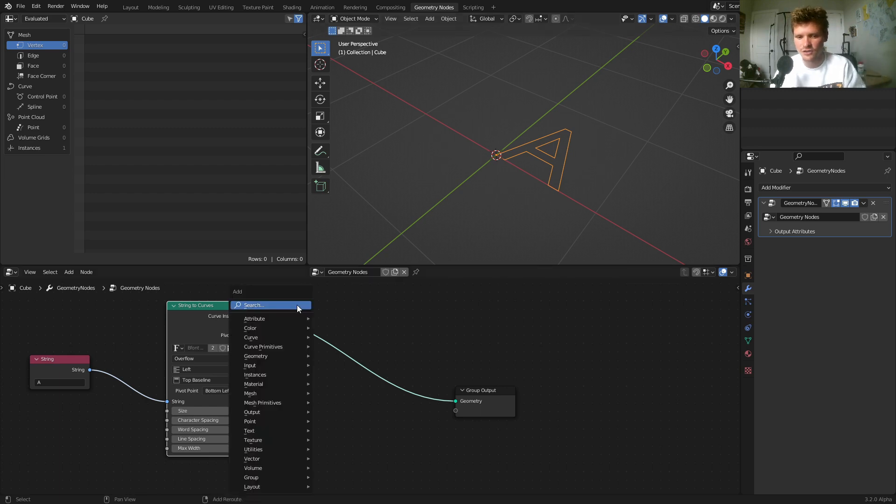
type("fil")
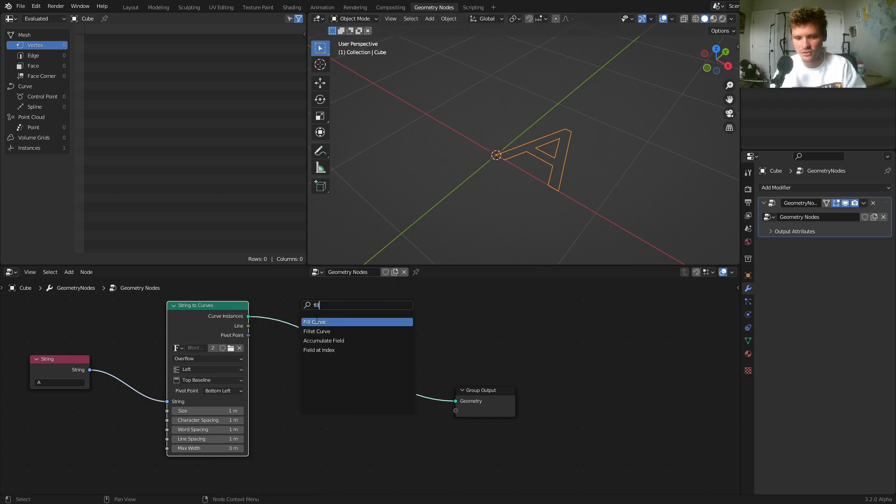
left_click(313, 322)
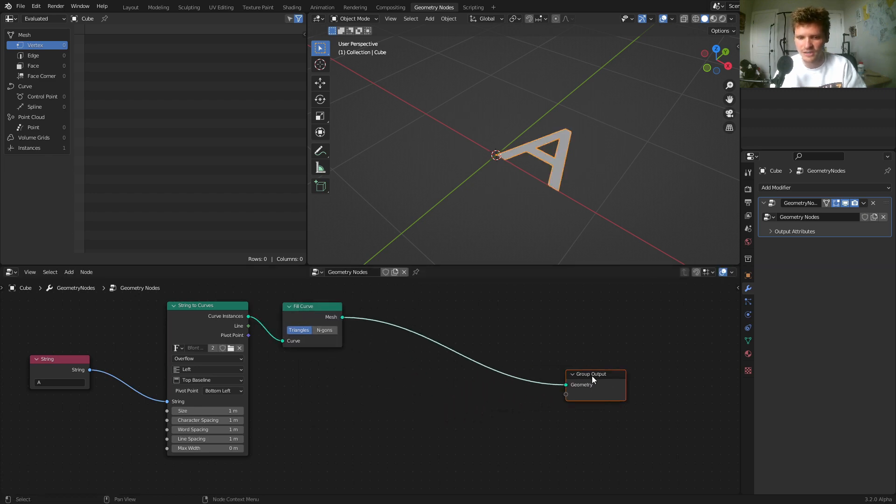
type("ex")
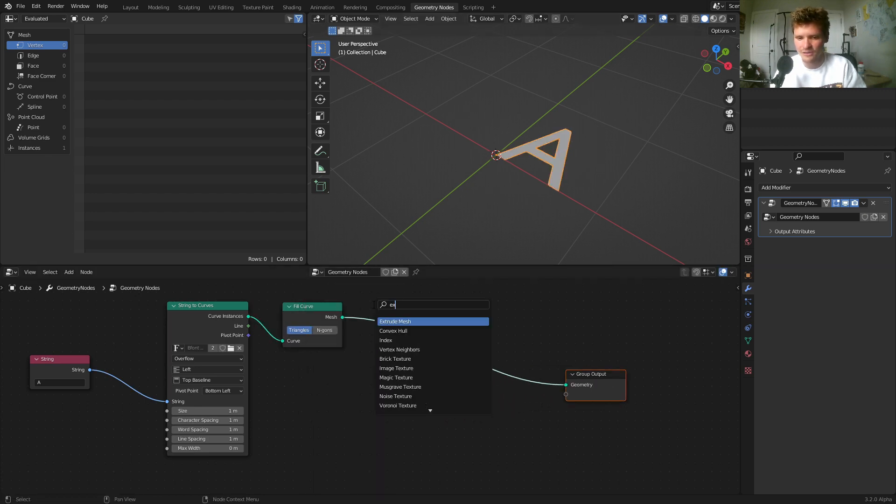
left_click(395, 321)
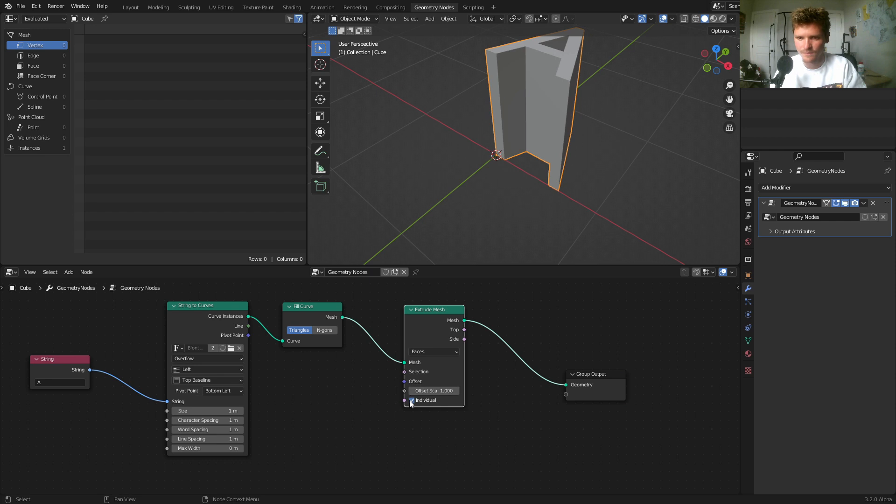
left_click(412, 400)
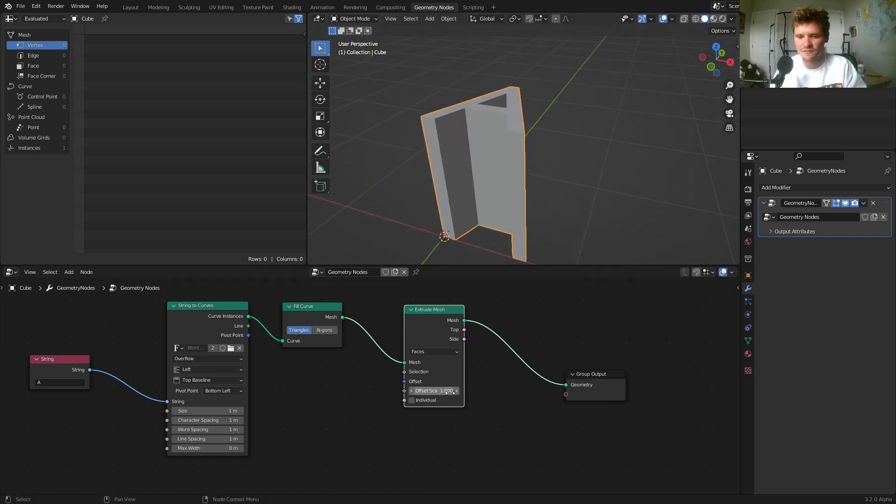
left_click_drag(445, 390, 433, 390)
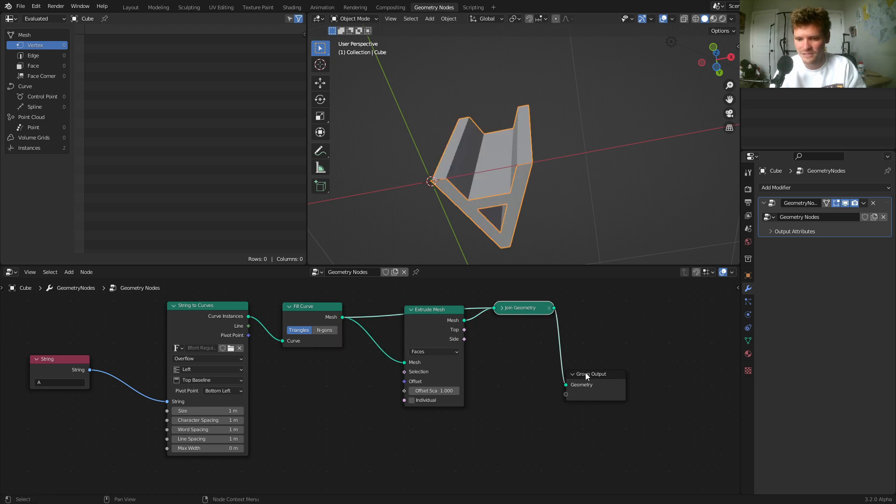
Add a Merge by Distance node after Join Geometry to weld the letter.
type("m")
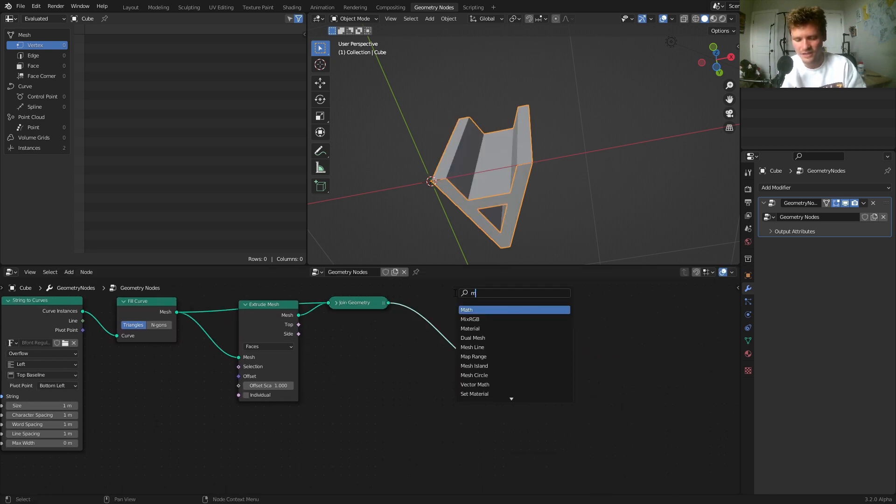
type("erg")
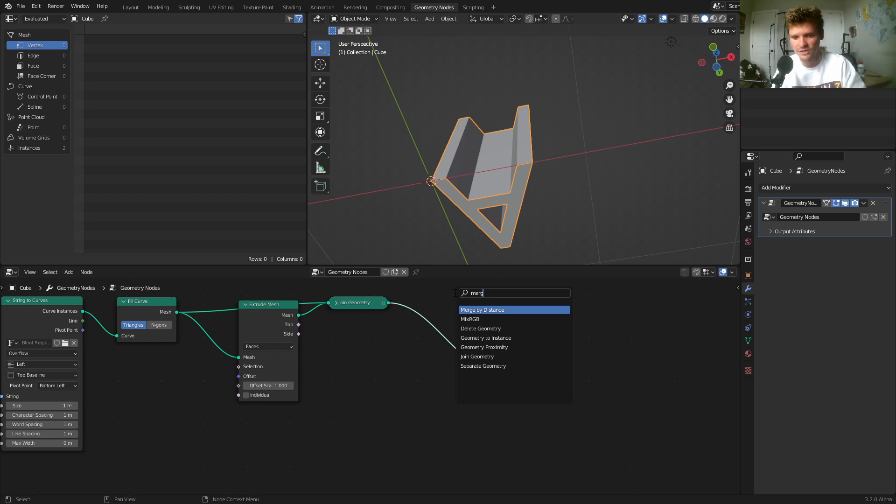
left_click(482, 309)
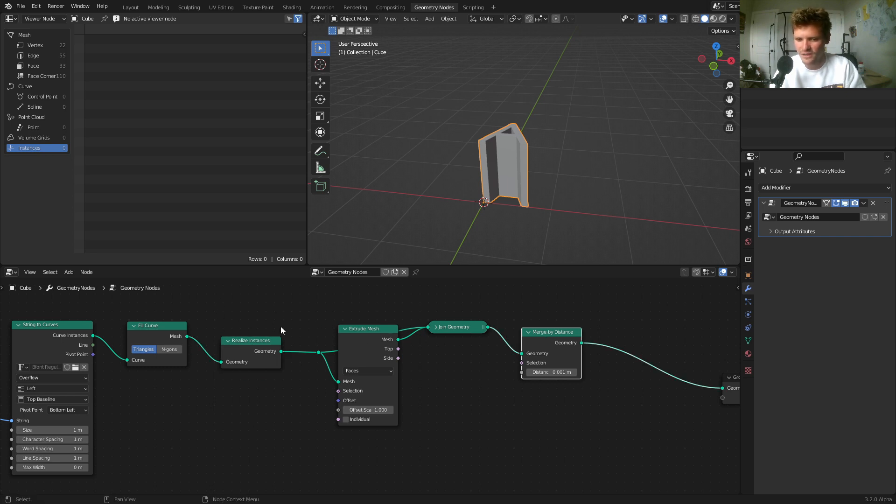
mouse_move(532, 272)
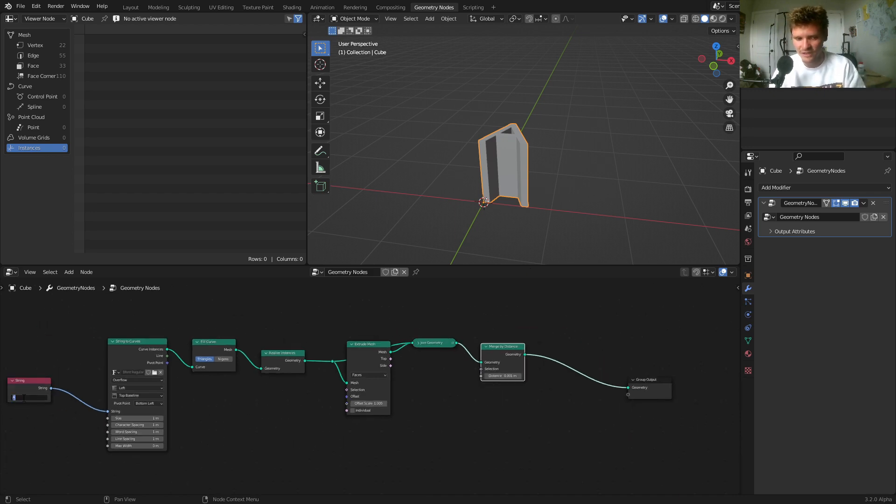
Group the letter nodes and set the duplicated group's string to B.
type("C")
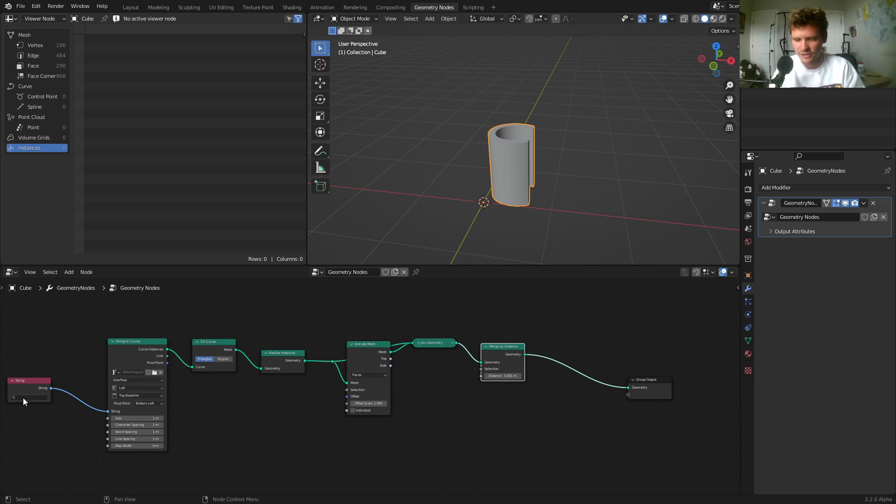
mouse_move(151, 367)
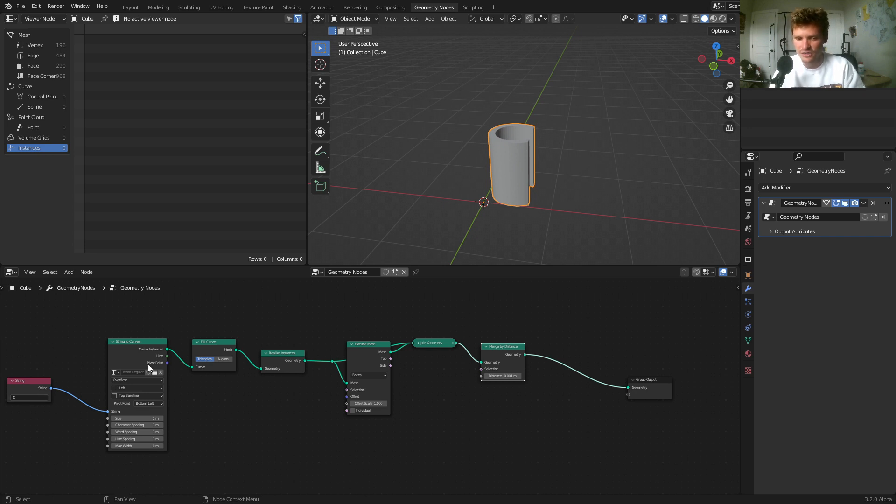
mouse_move(210, 364)
type("B")
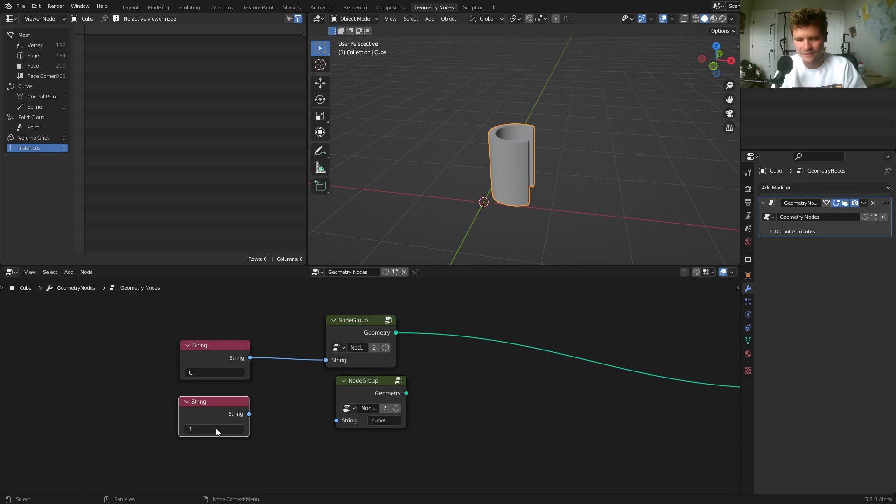
double_click(384, 420)
type("B")
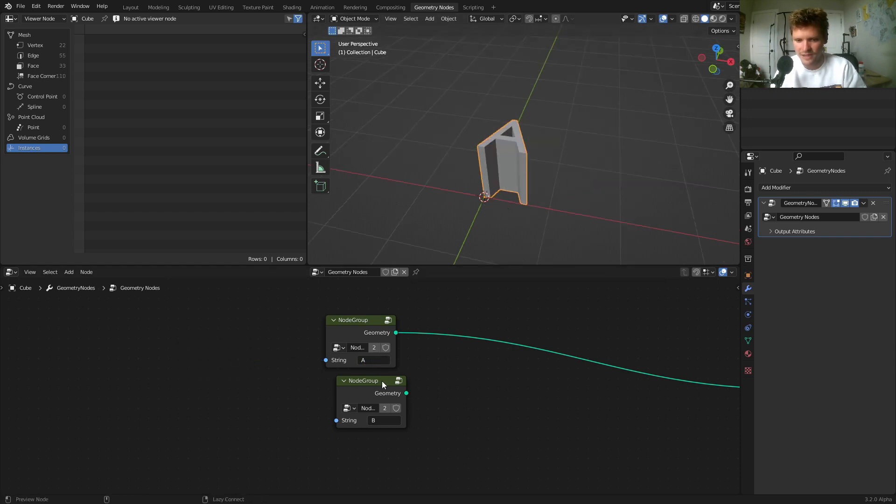
Select the B node group to give the letters Transform rotations (90,0,0) and (90,0,90).
left_click(360, 320)
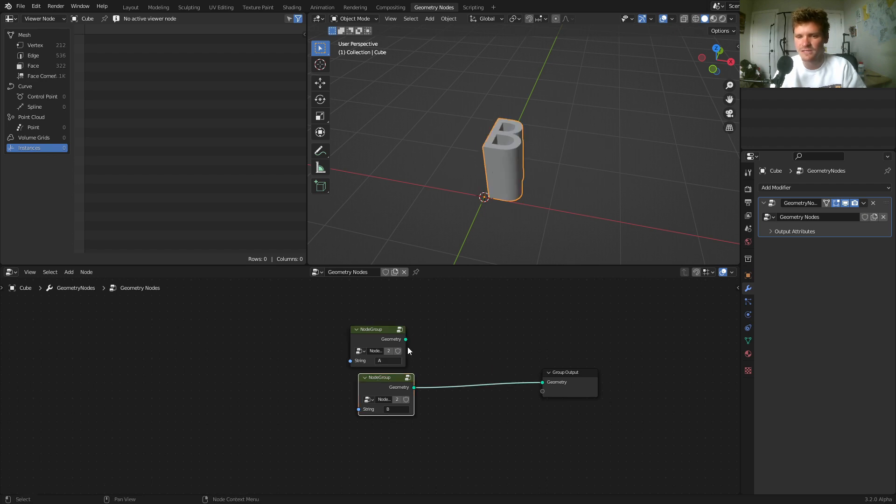
mouse_move(544, 159)
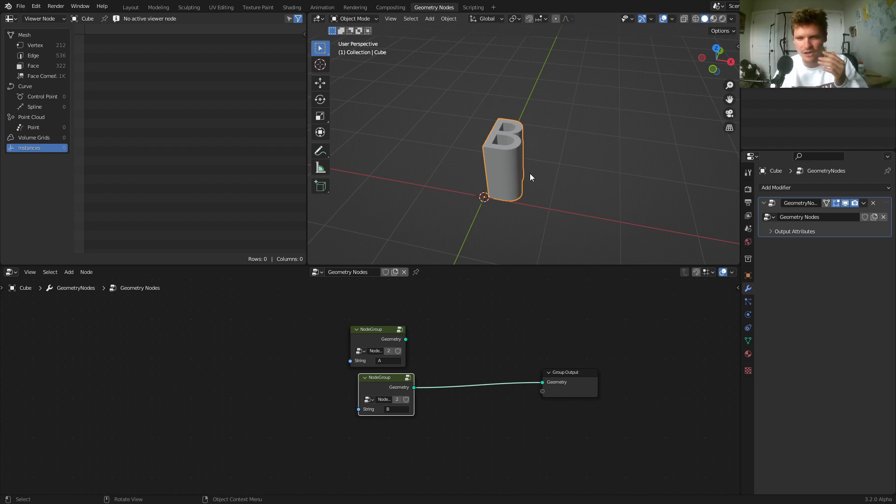
mouse_move(443, 410)
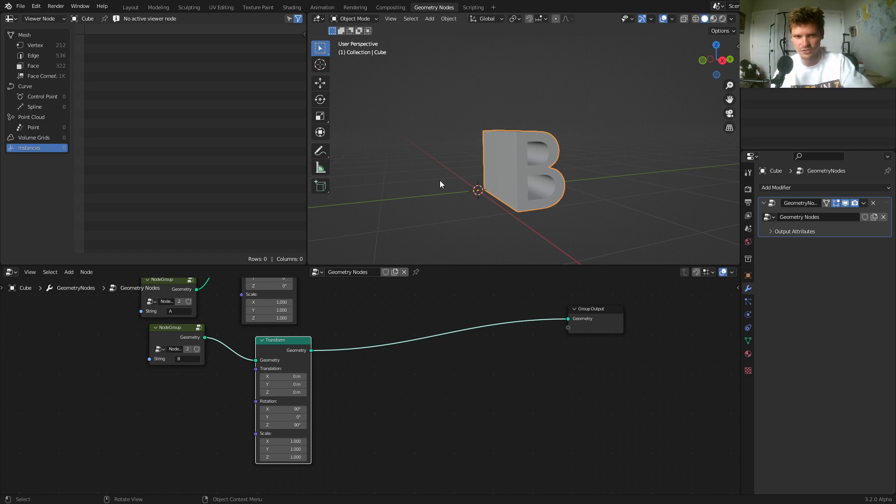
mouse_move(437, 189)
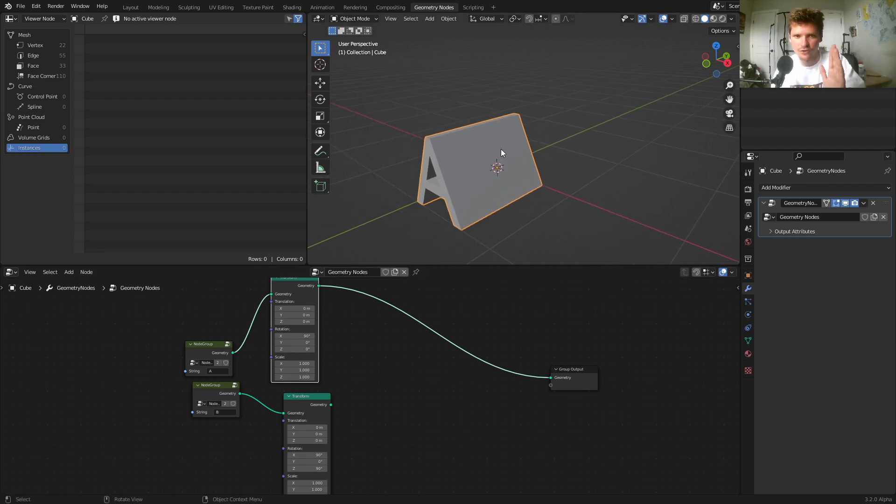
mouse_move(476, 134)
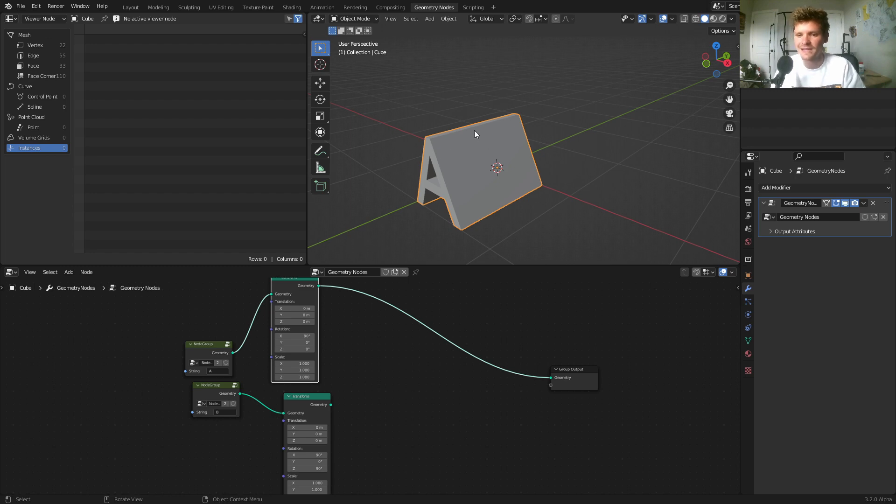
mouse_move(473, 145)
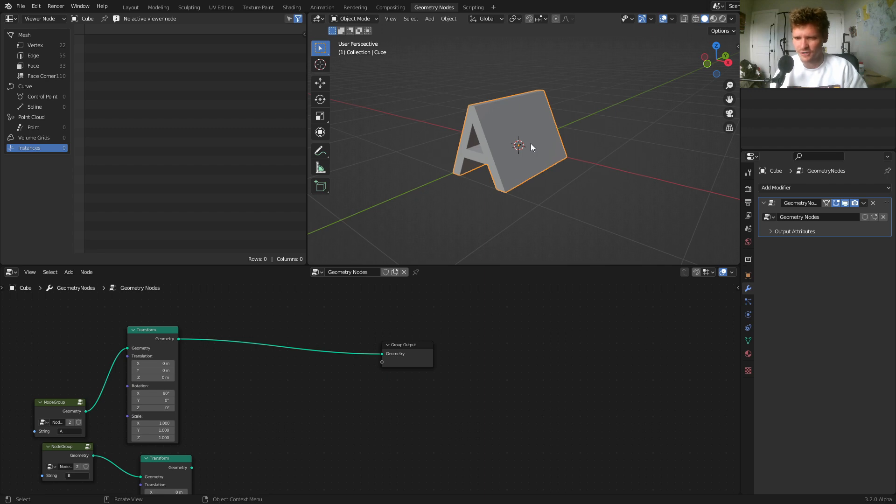
mouse_move(496, 127)
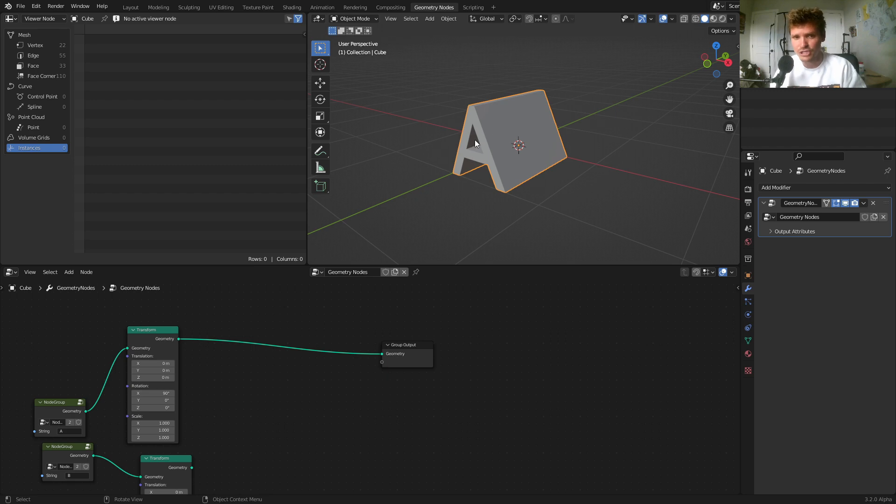
Insert a Bounding Box node between the A Transform and Group Output.
type("b")
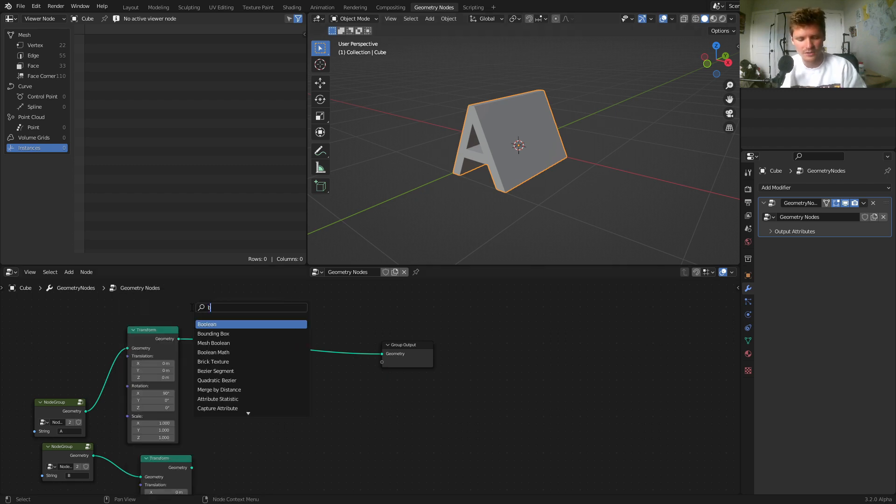
left_click(213, 333)
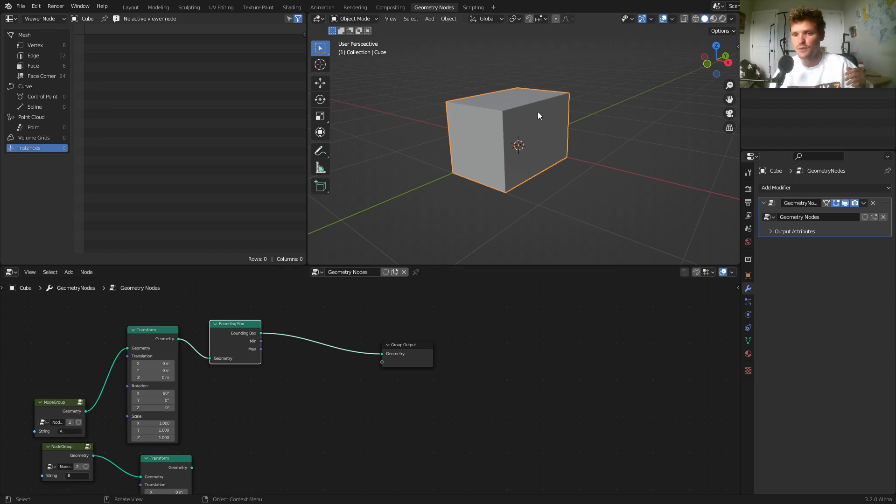
mouse_move(538, 143)
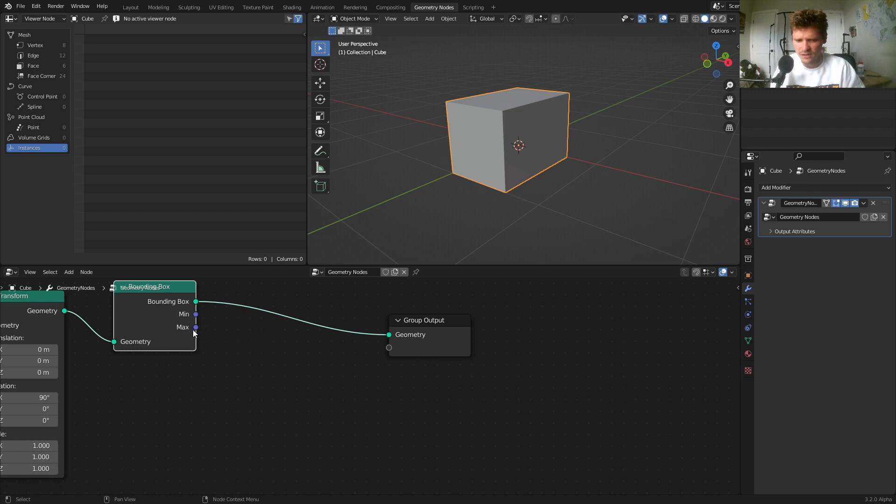
mouse_move(196, 327)
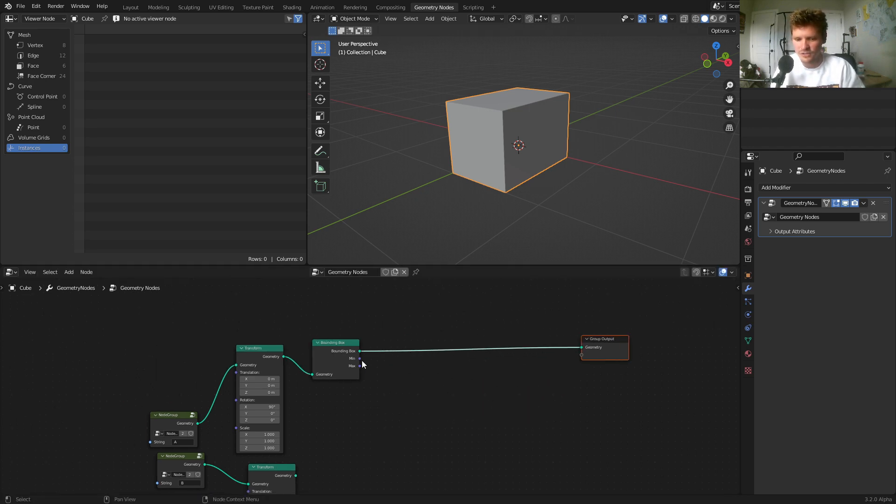
Build centering nodes from Attribute Statistic on Position and Vector Math, then select them.
type("star")
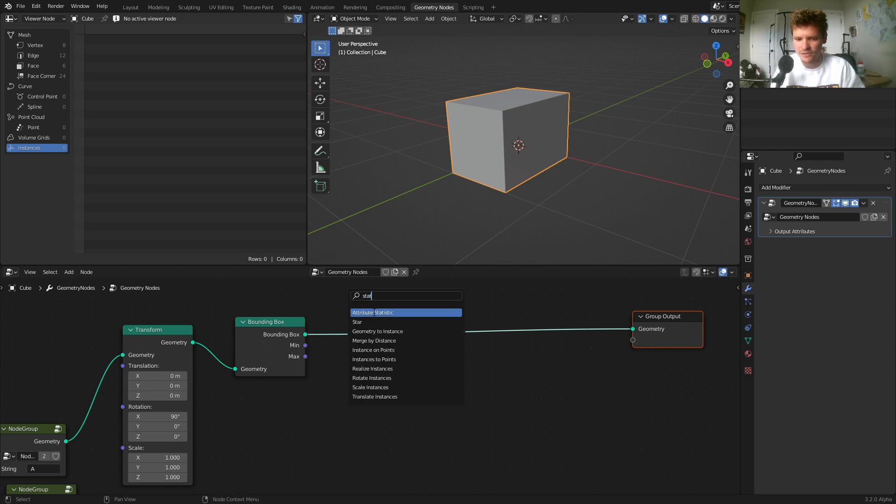
left_click(373, 313)
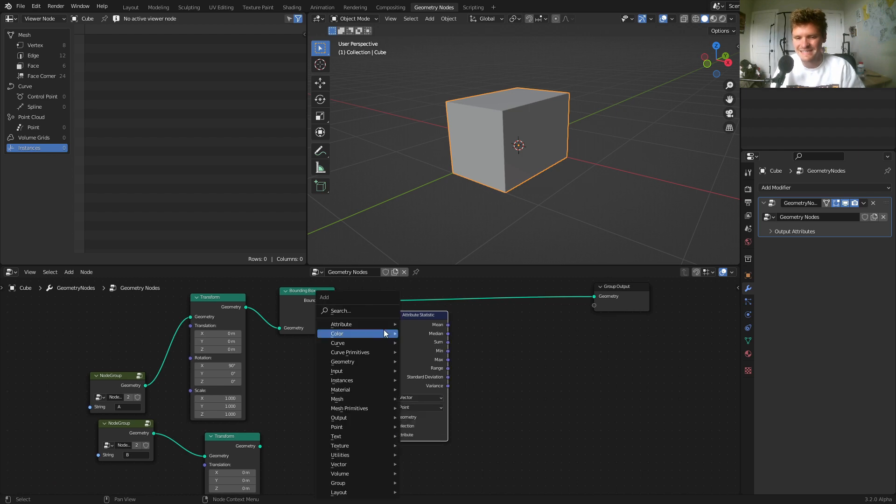
type("po")
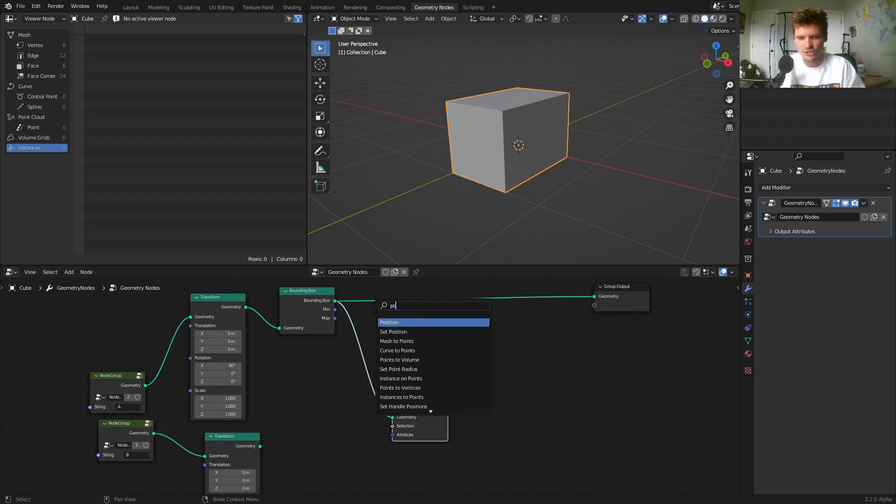
left_click(389, 322)
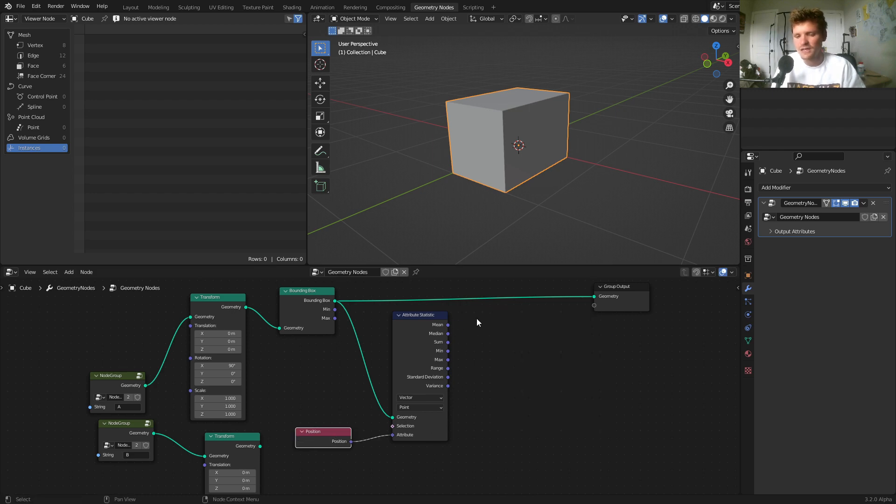
mouse_move(444, 329)
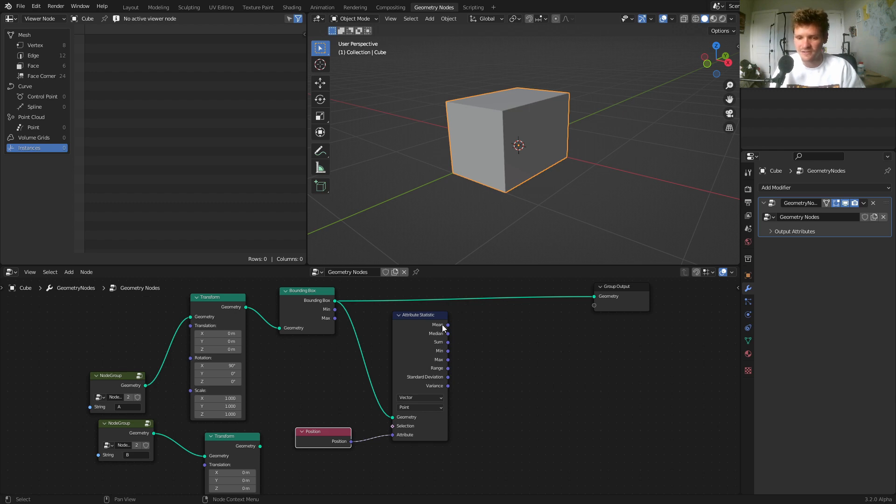
mouse_move(526, 132)
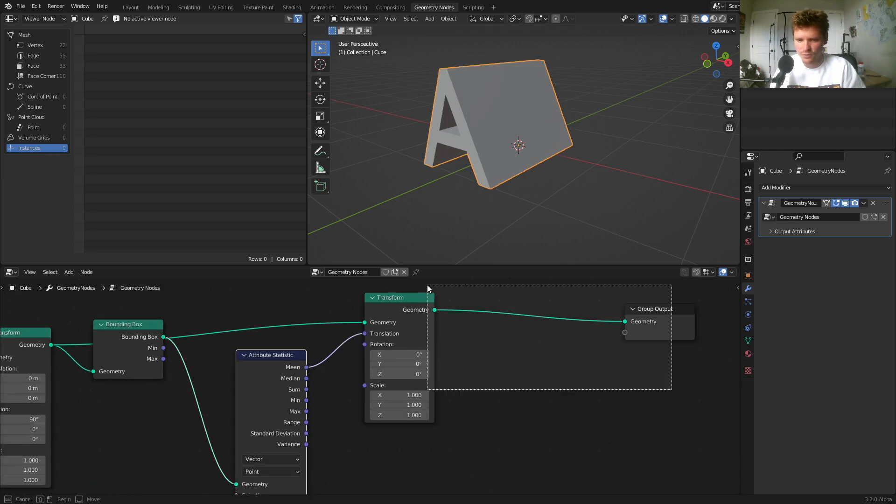
type("vec")
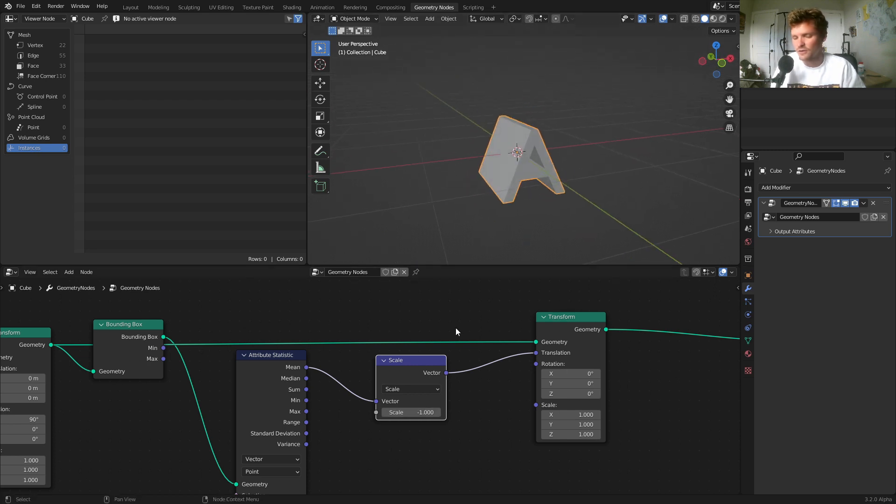
mouse_move(389, 337)
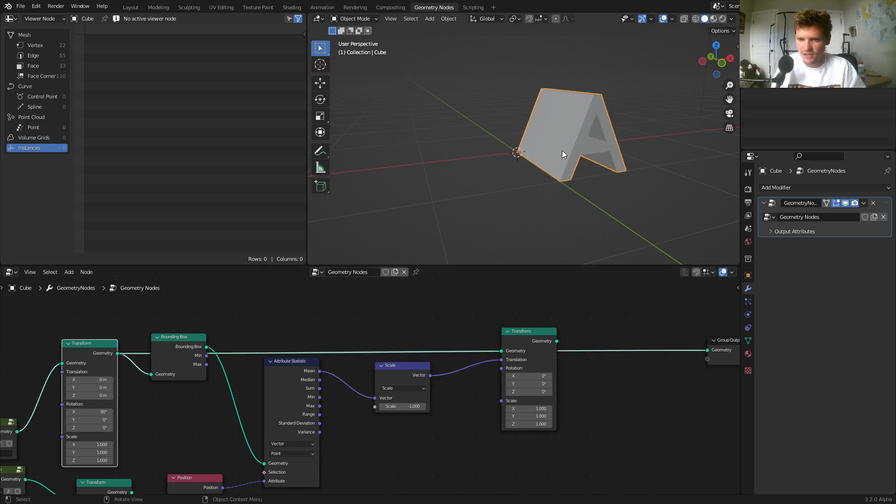
mouse_move(573, 123)
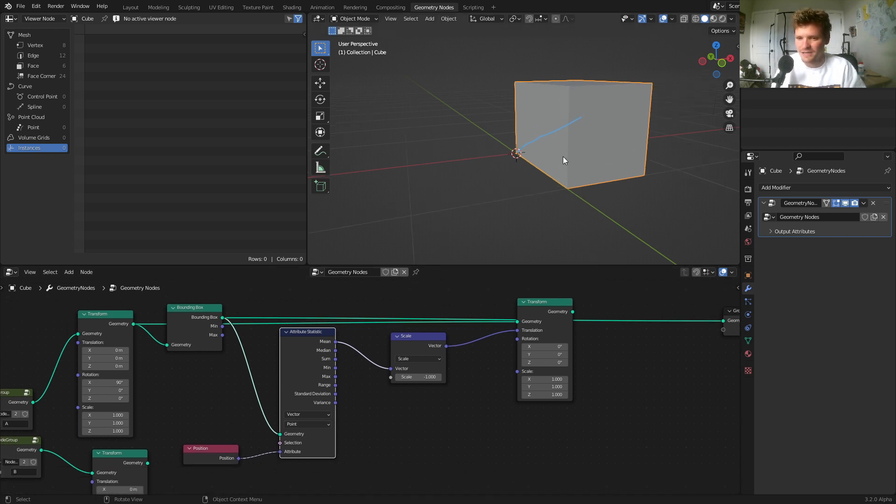
mouse_move(584, 136)
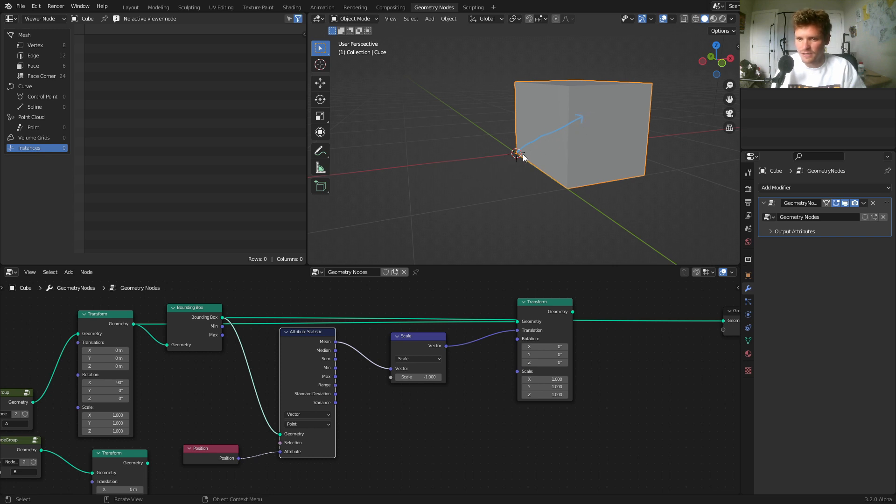
mouse_move(515, 201)
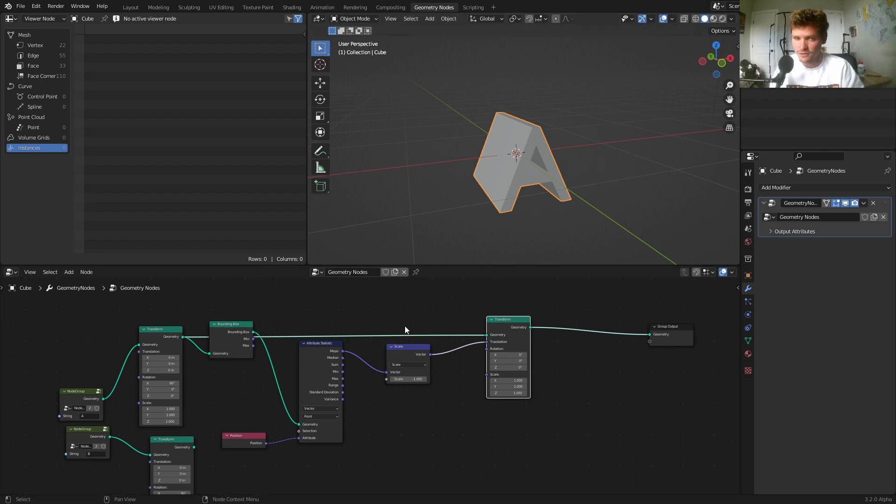
mouse_move(500, 418)
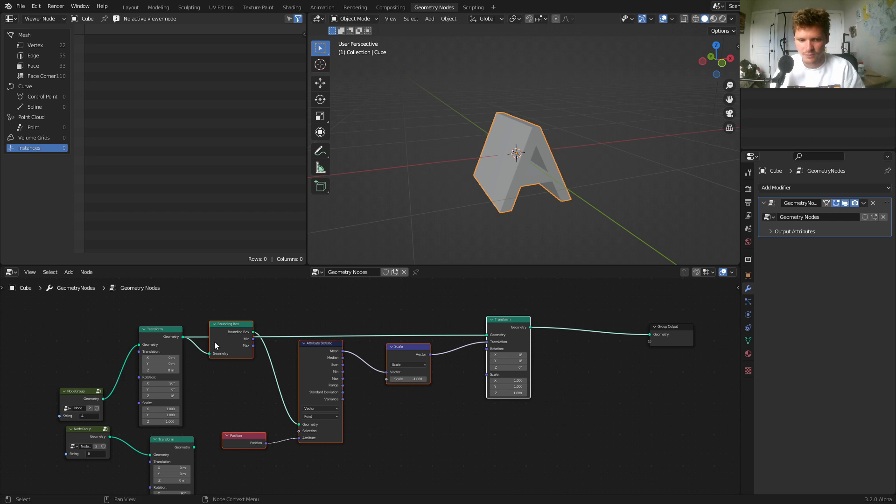
left_click_drag(193, 291, 530, 469)
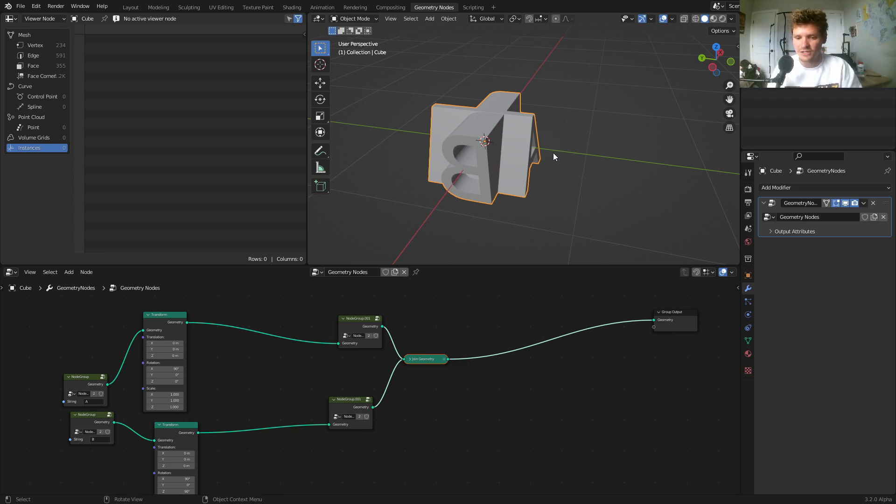
mouse_move(500, 171)
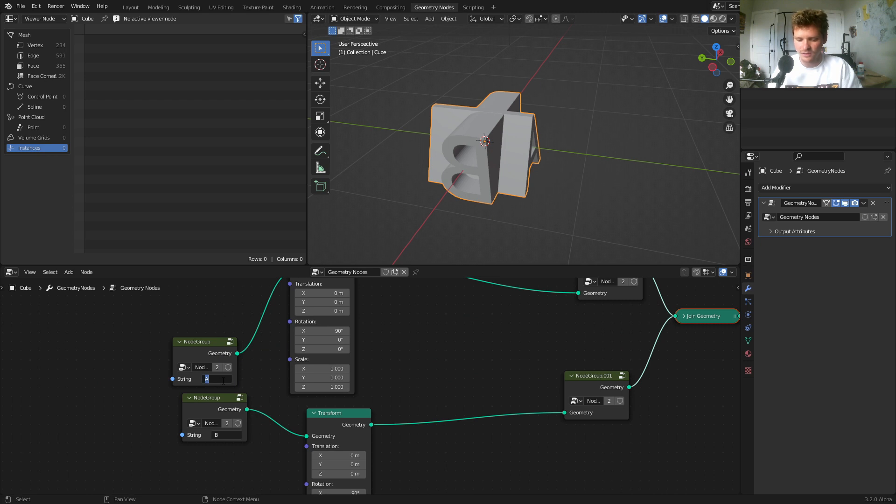
Add a Mesh Boolean set to Intersect and feed the letter meshes into it.
type("R")
type("m")
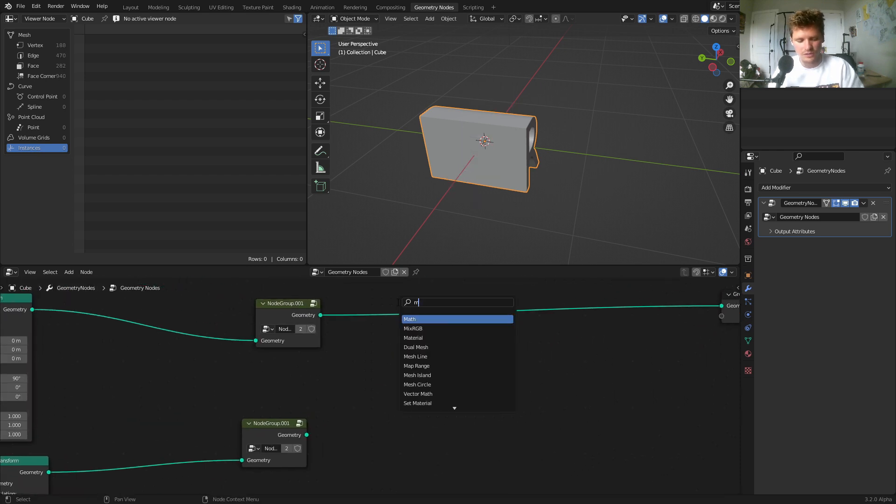
type("esh bool")
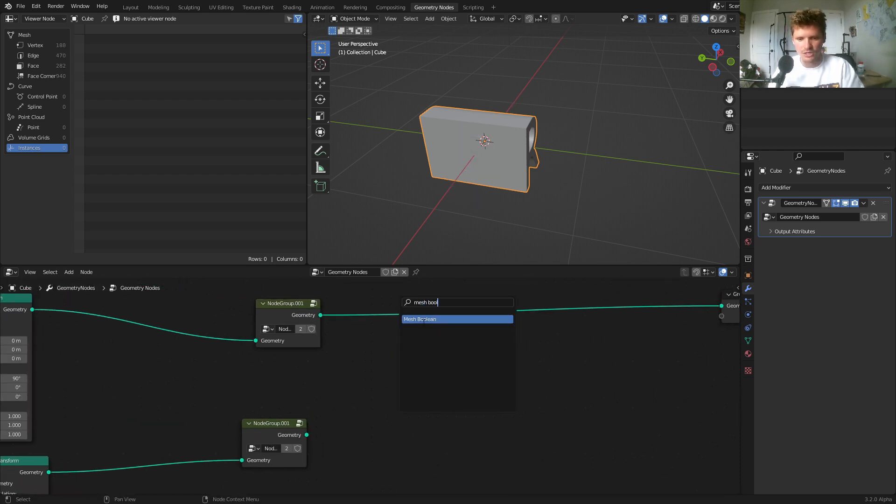
left_click(421, 319)
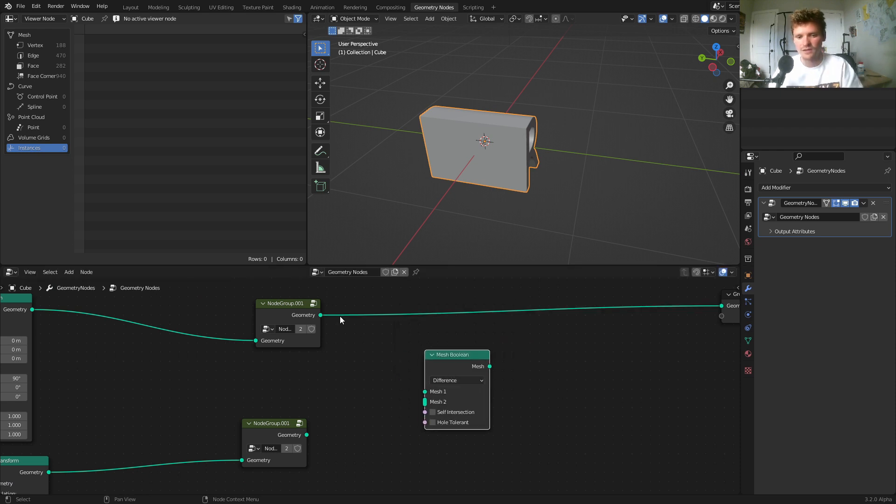
mouse_move(351, 320)
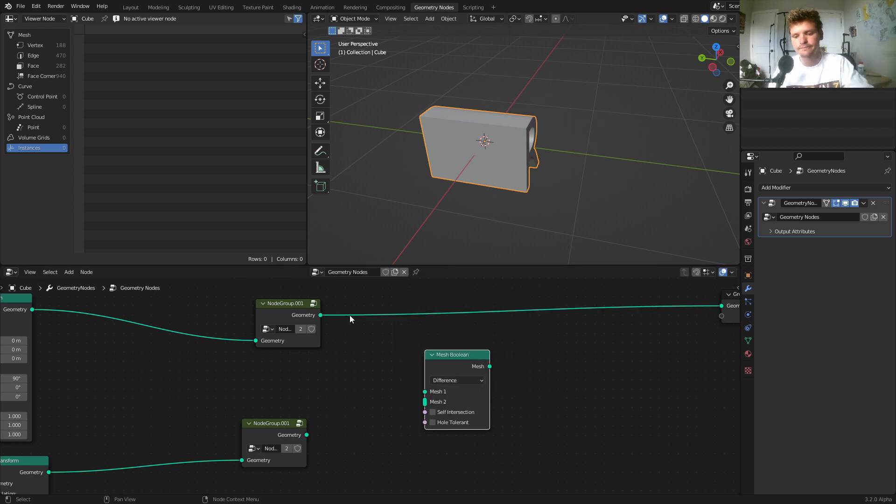
left_click(456, 380)
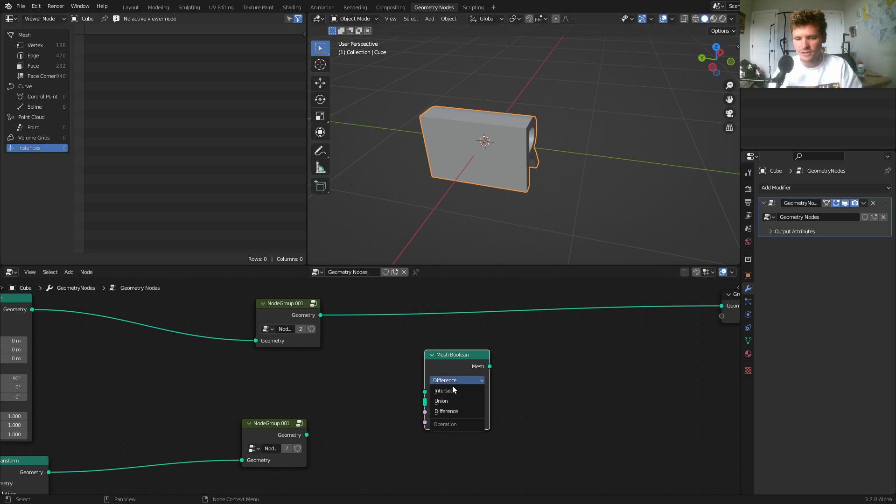
left_click(445, 391)
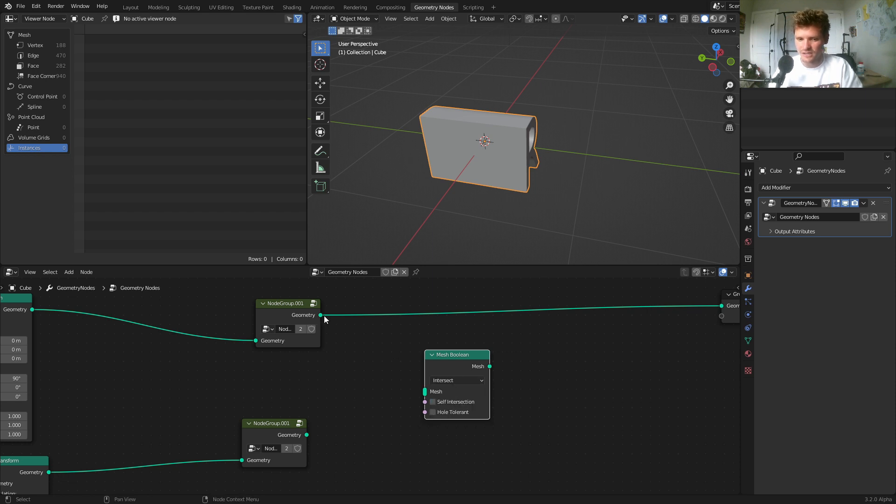
left_click_drag(320, 315, 424, 392)
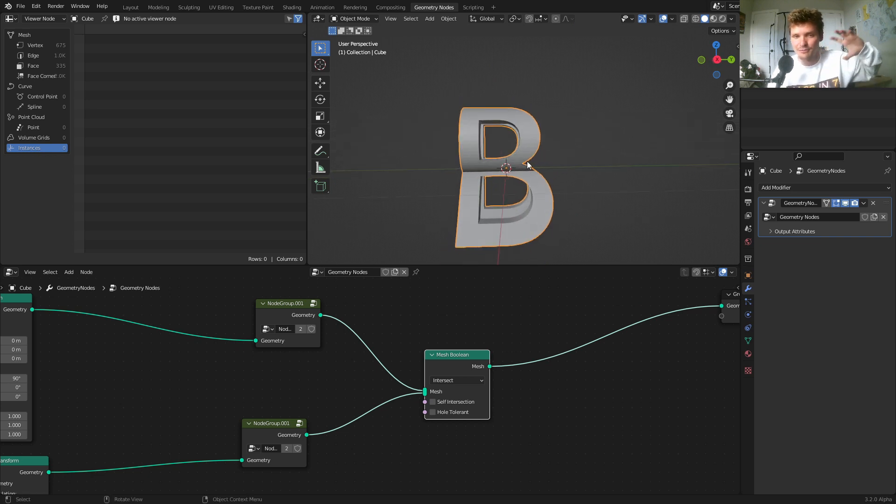
mouse_move(548, 180)
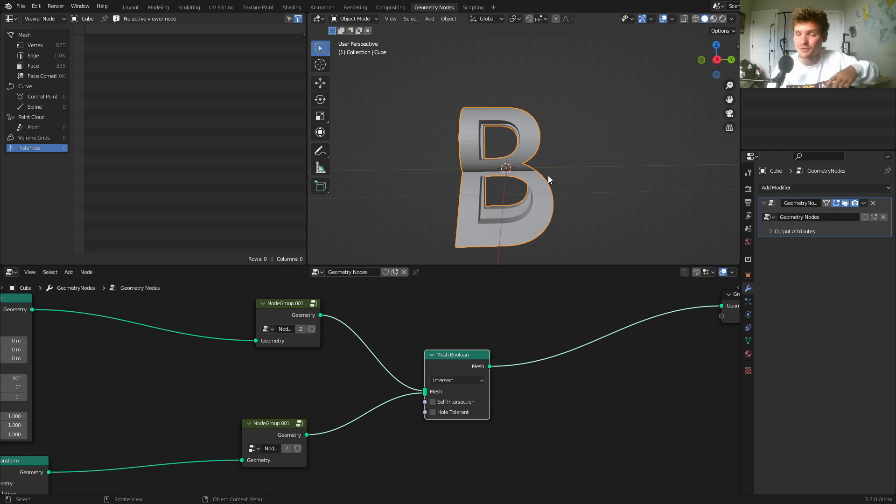
left_click_drag(549, 177, 520, 177)
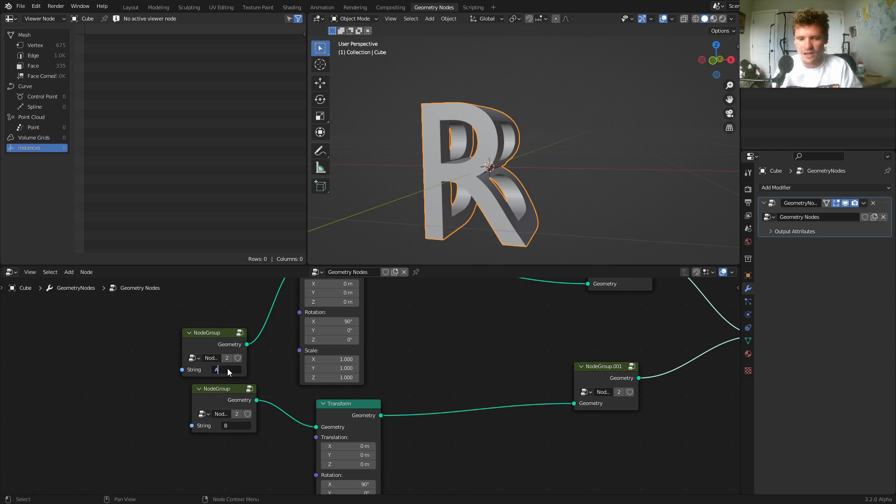
type("C")
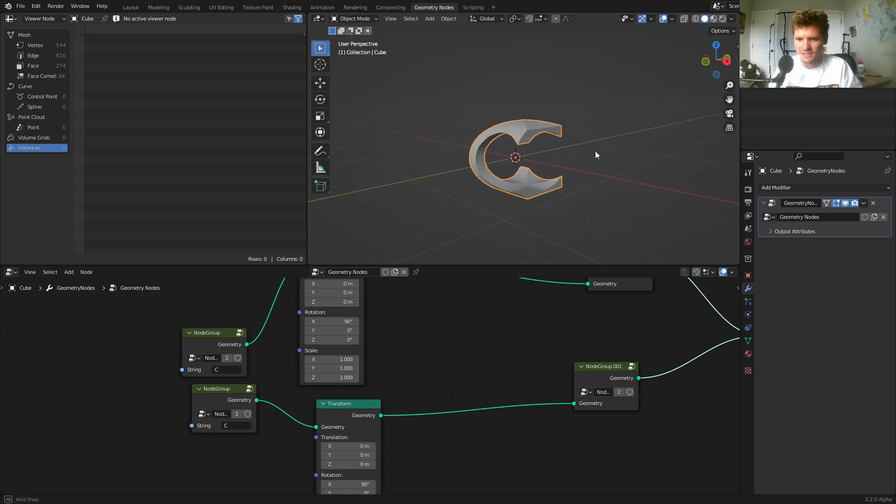
left_click_drag(596, 155, 559, 174)
type("A")
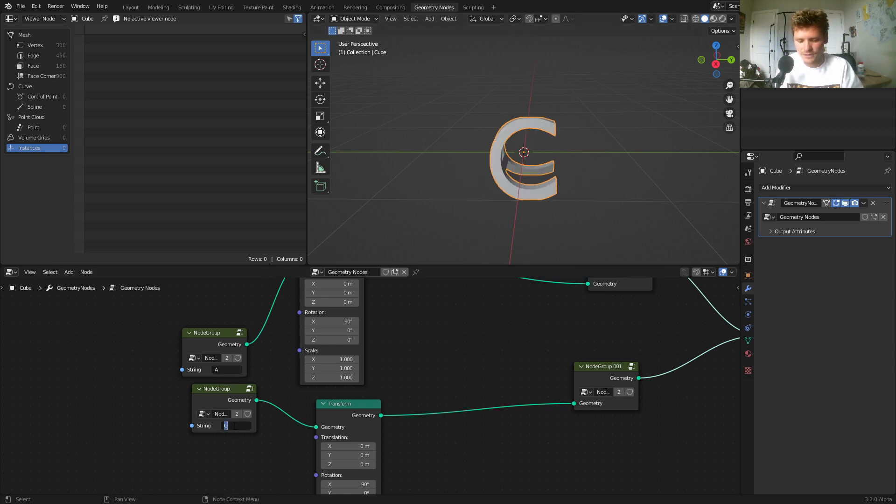
type("B")
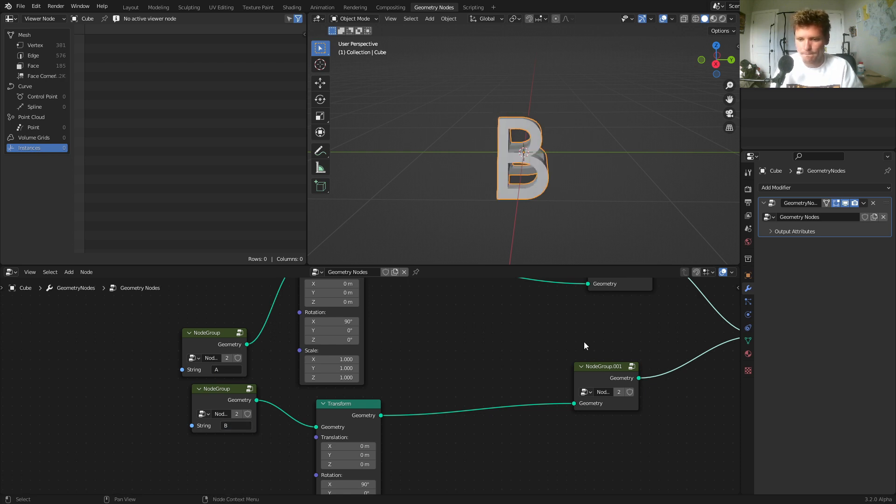
left_click(429, 19)
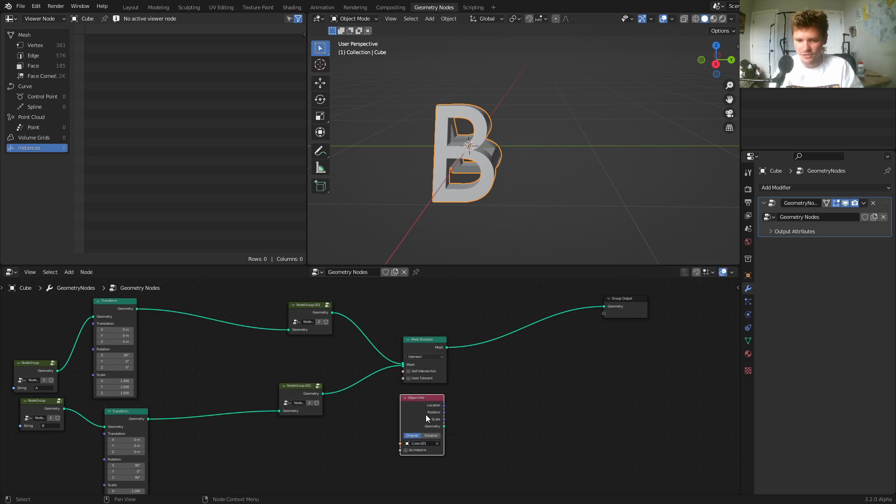
mouse_move(443, 381)
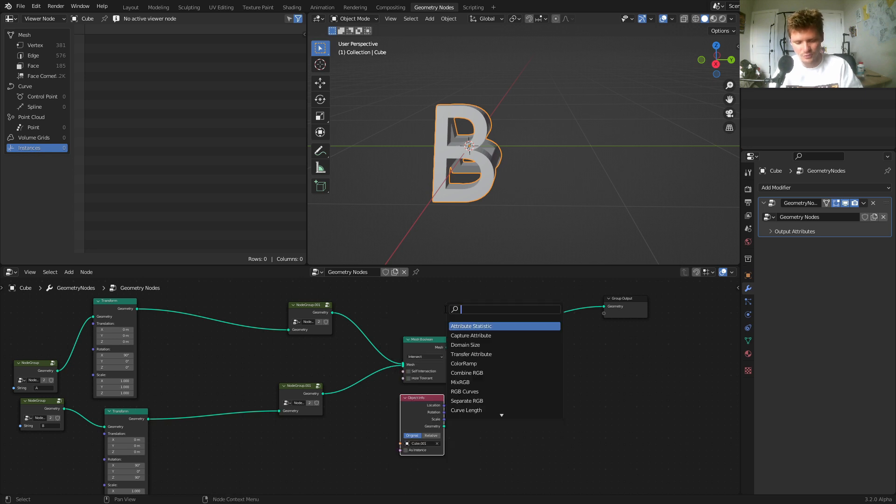
Add a Join Geometry node and feed Cube.001's Object Info geometry into it.
type("jo")
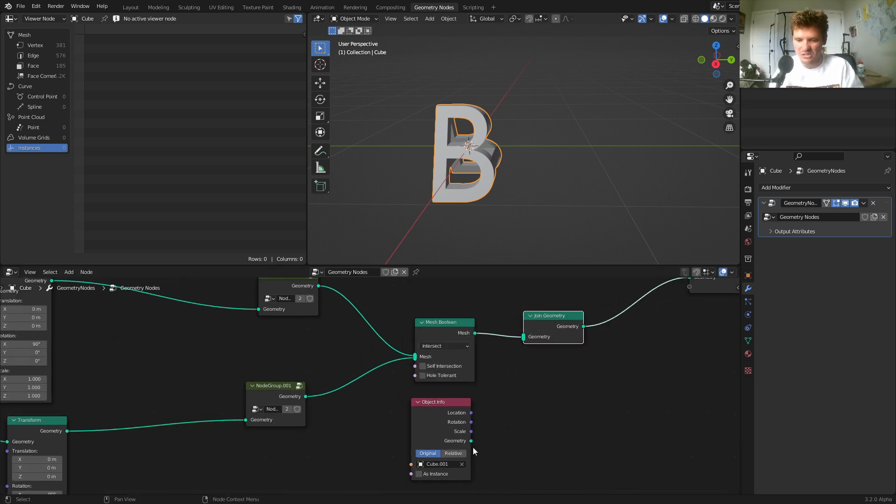
left_click_drag(471, 440, 522, 336)
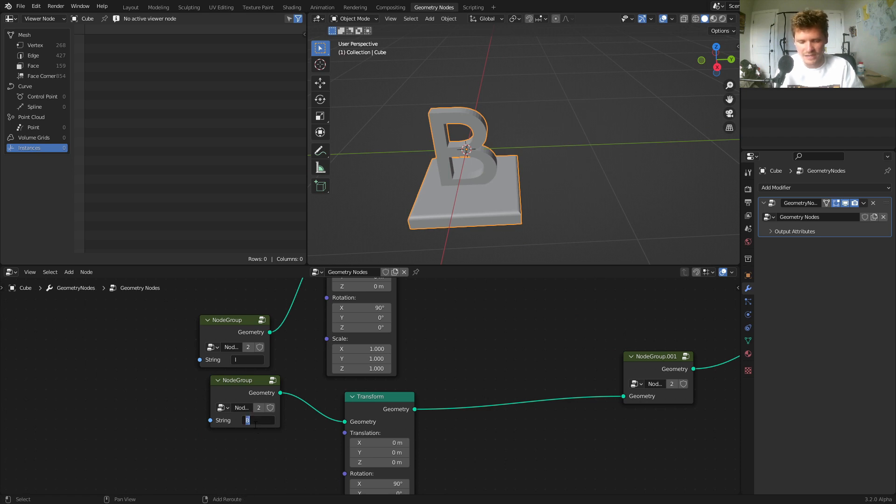
Try the letters J, K and P, then set the letter strings to T and U.
type("J")
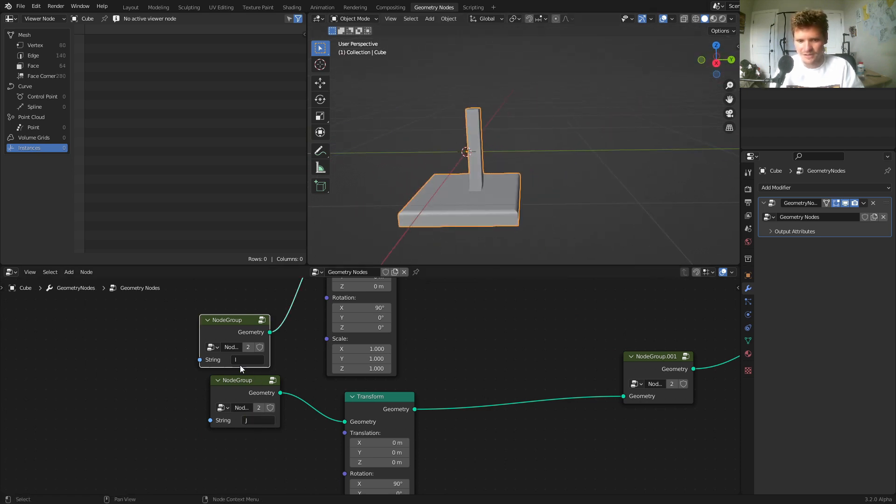
type("K")
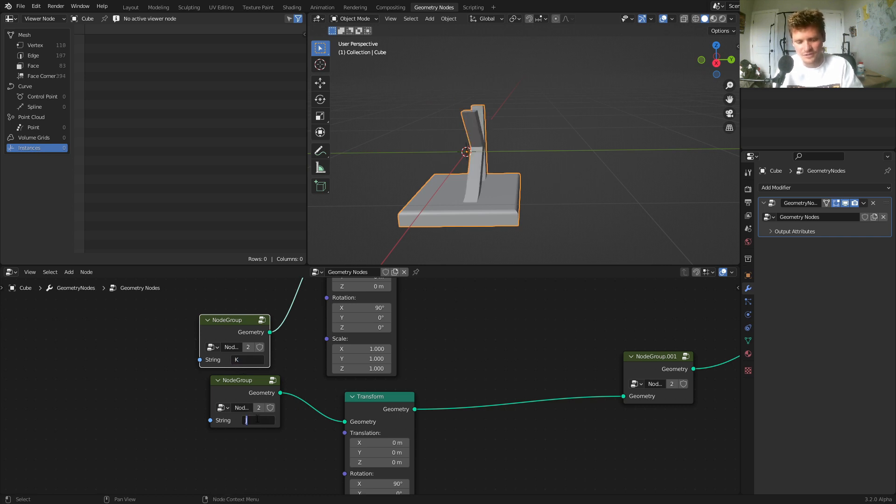
type("P")
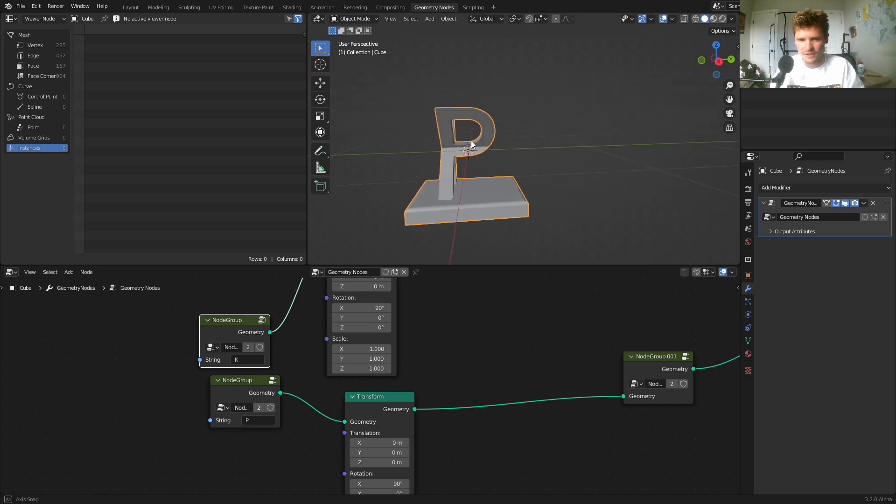
left_click_drag(471, 142, 506, 171)
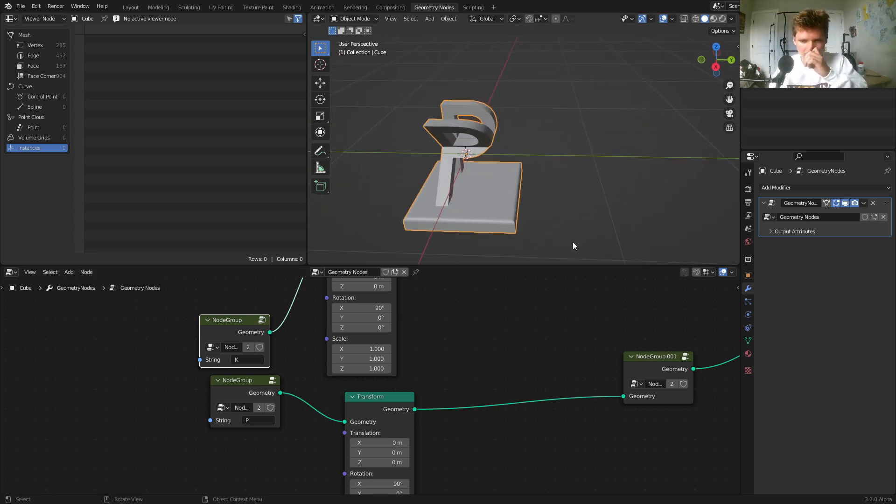
mouse_move(558, 259)
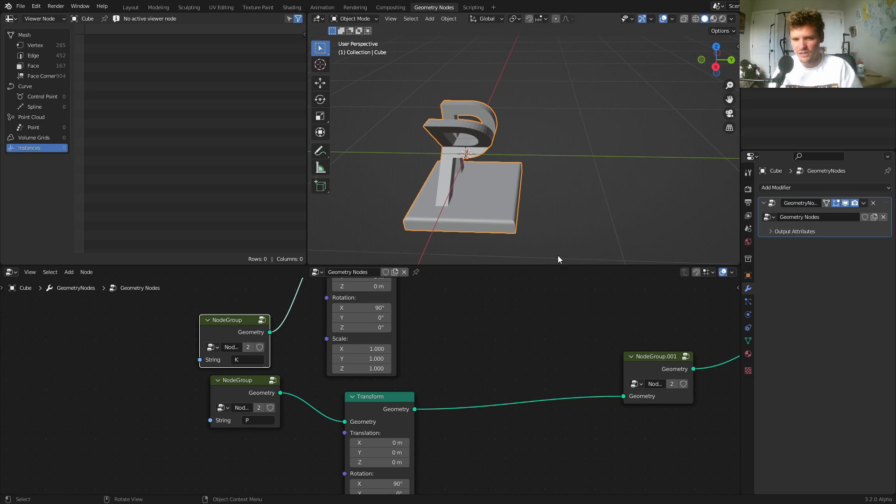
double_click(247, 360)
type("T")
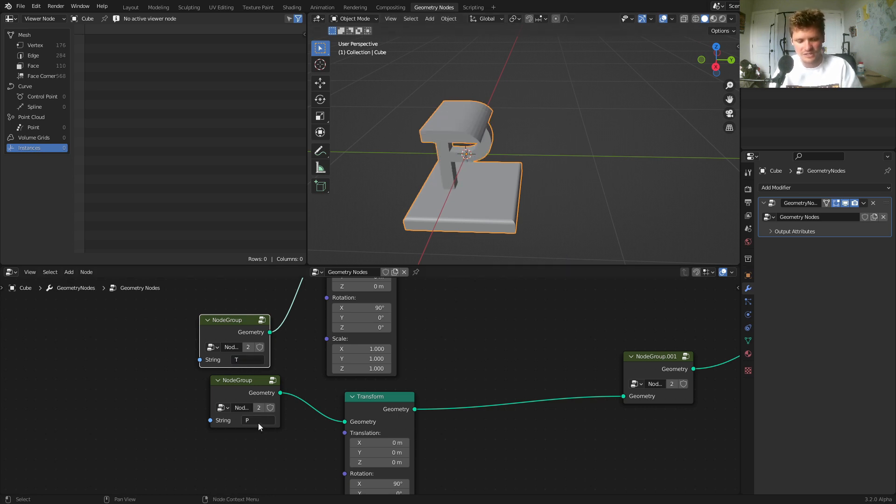
type("U")
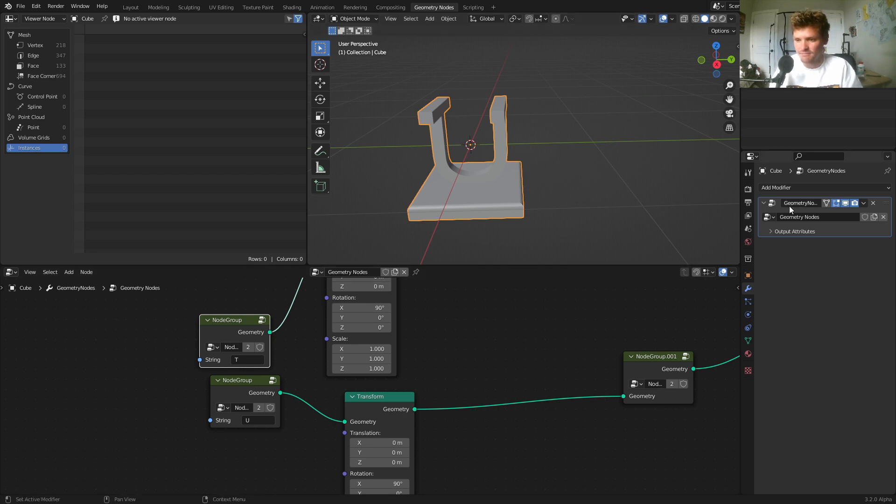
mouse_move(801, 203)
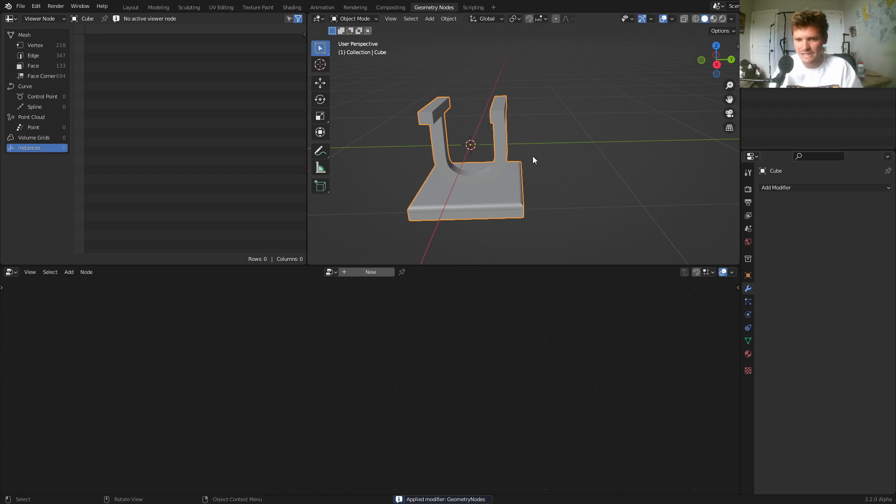
Switch to the Layout workspace to view the baked T–U sculpture mesh.
left_click(131, 7)
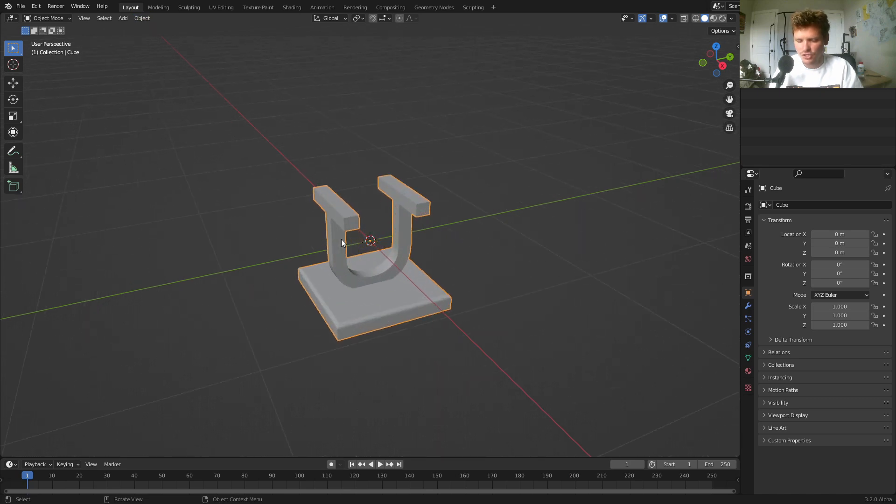
mouse_move(391, 257)
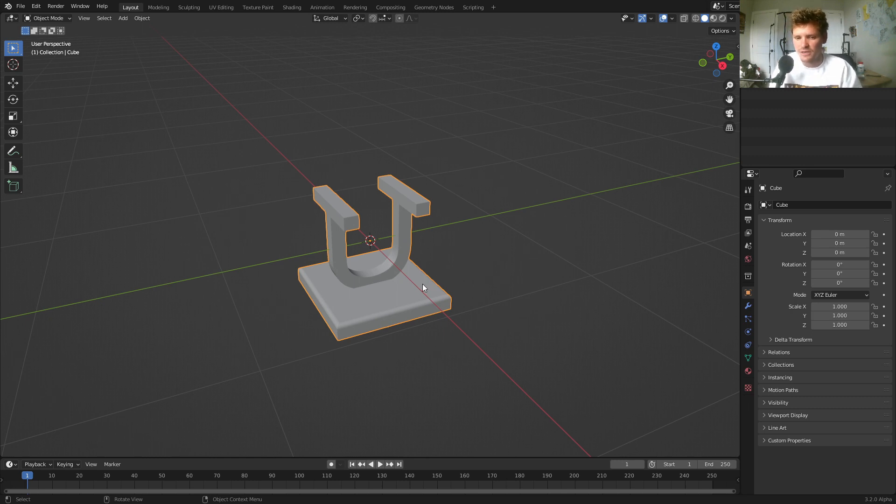
mouse_move(418, 295)
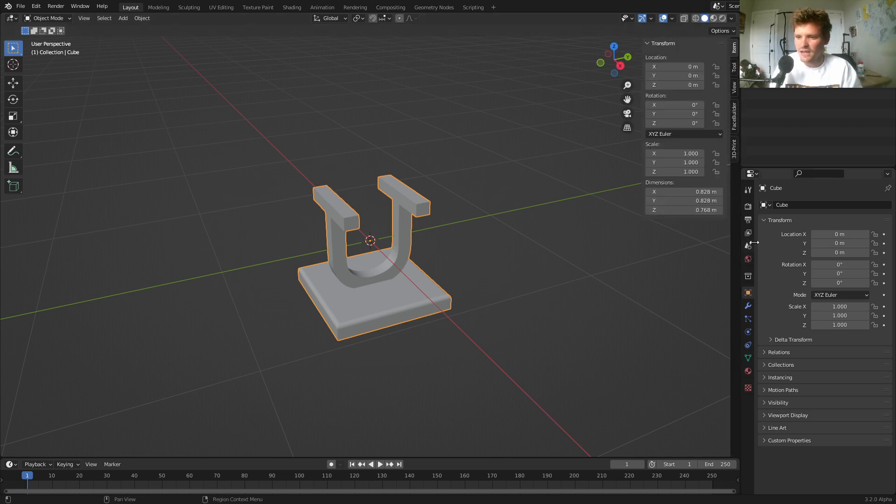
Set scene units to Imperial inches and scale the sculpture to about 4.11 inches wide.
left_click(748, 276)
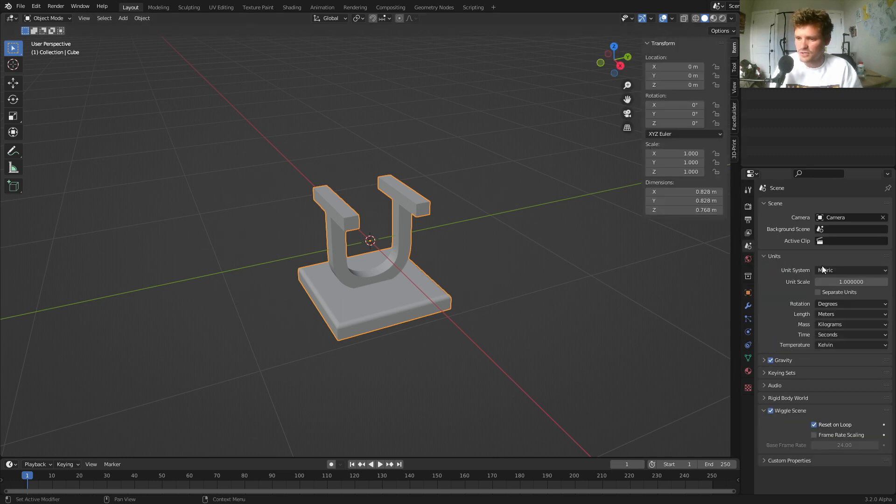
left_click(850, 270)
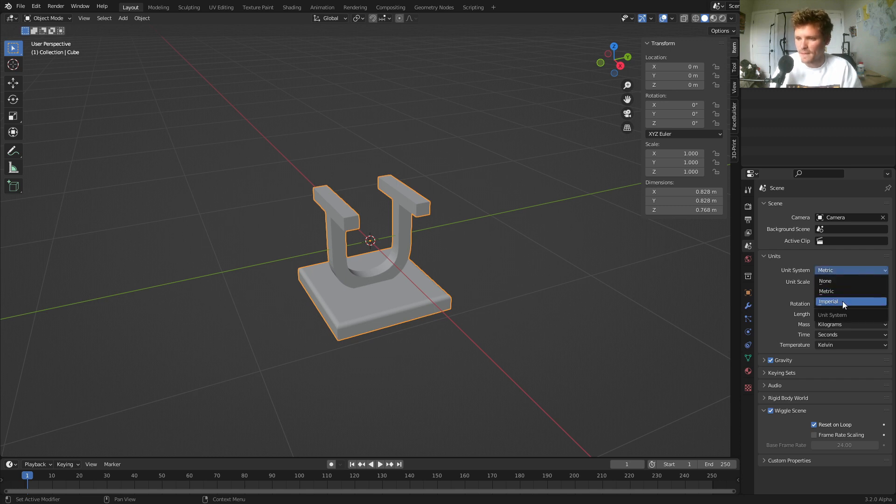
left_click(828, 301)
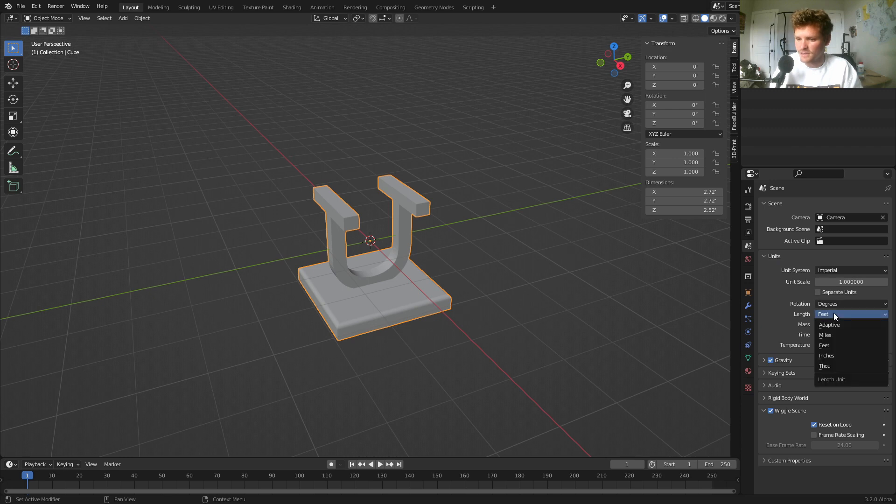
left_click(826, 356)
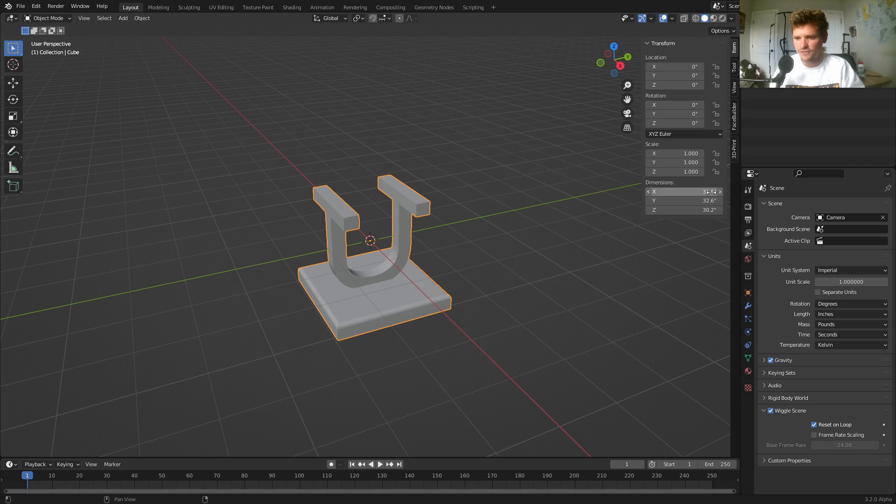
key("s")
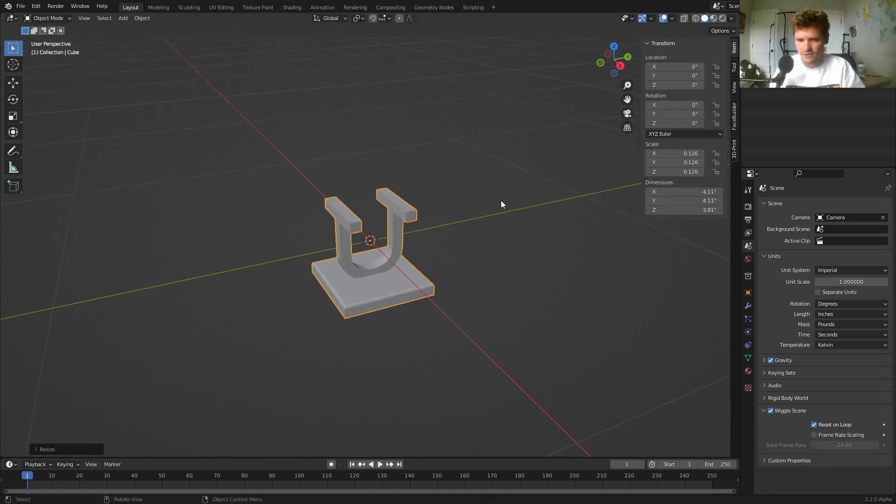
key("s")
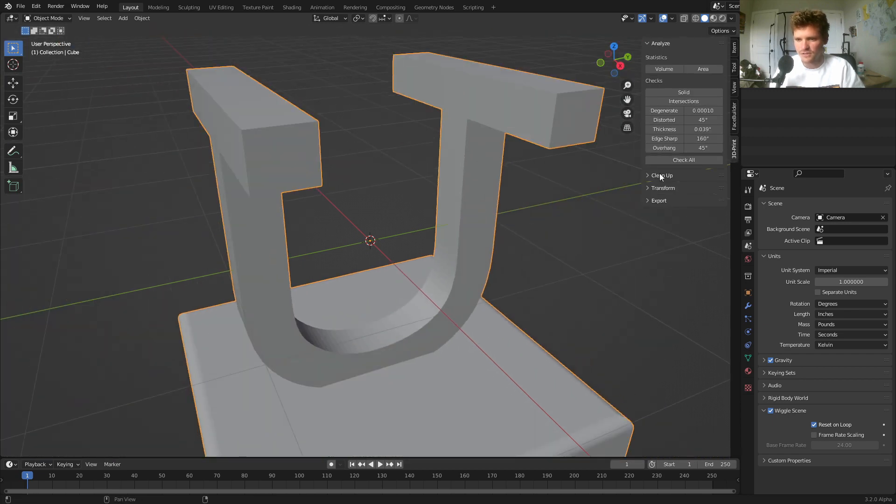
Scale the sculpture to 2-inch bounds, giving 2 × 2 × 1.86 inches.
left_click(662, 187)
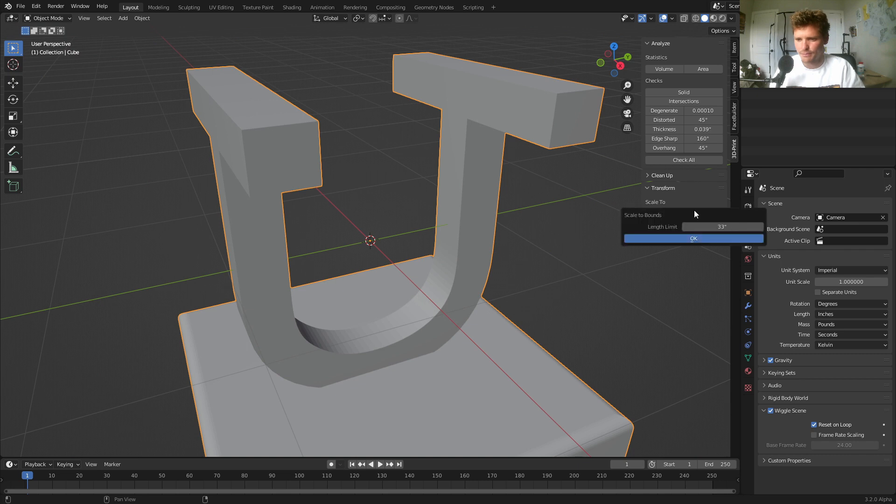
left_click(694, 238)
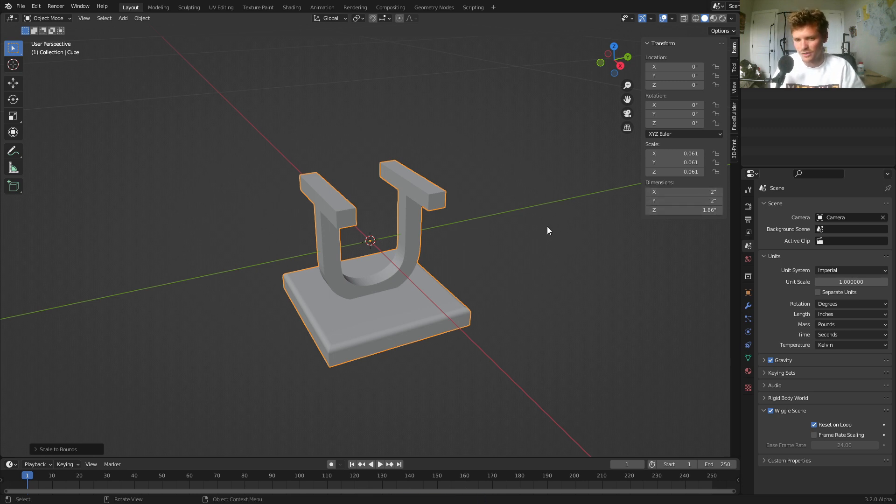
mouse_move(485, 231)
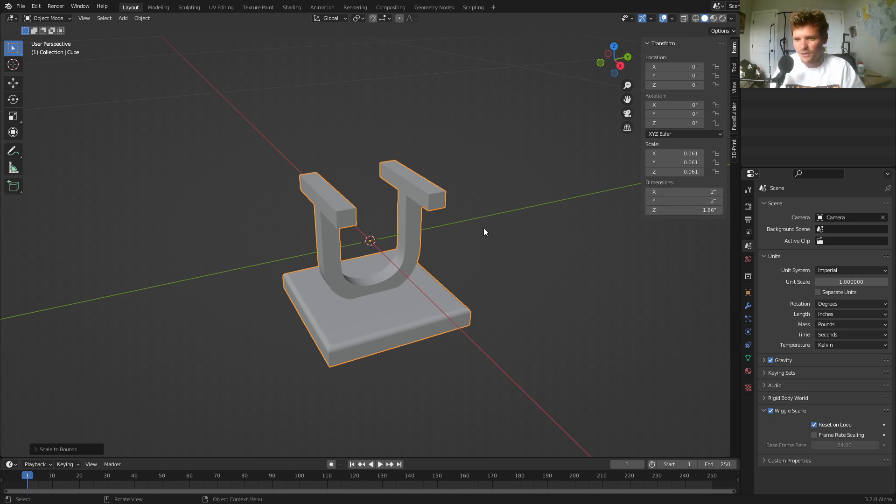
mouse_move(489, 227)
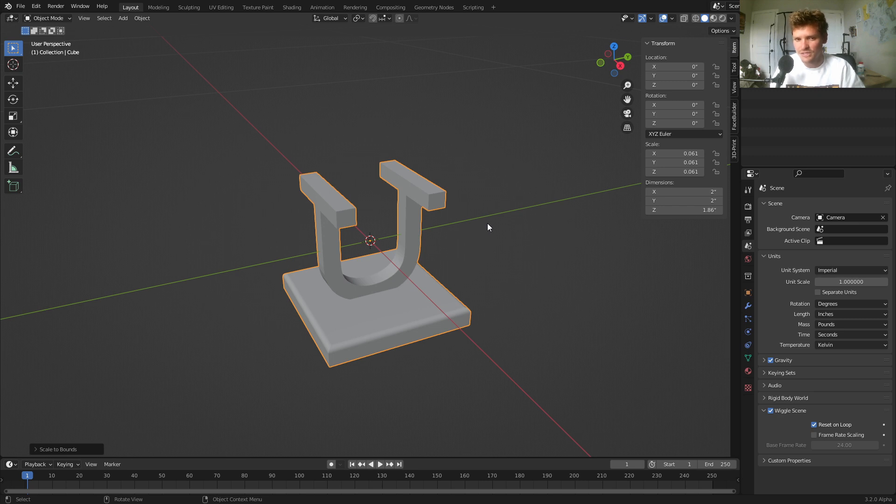
mouse_move(489, 224)
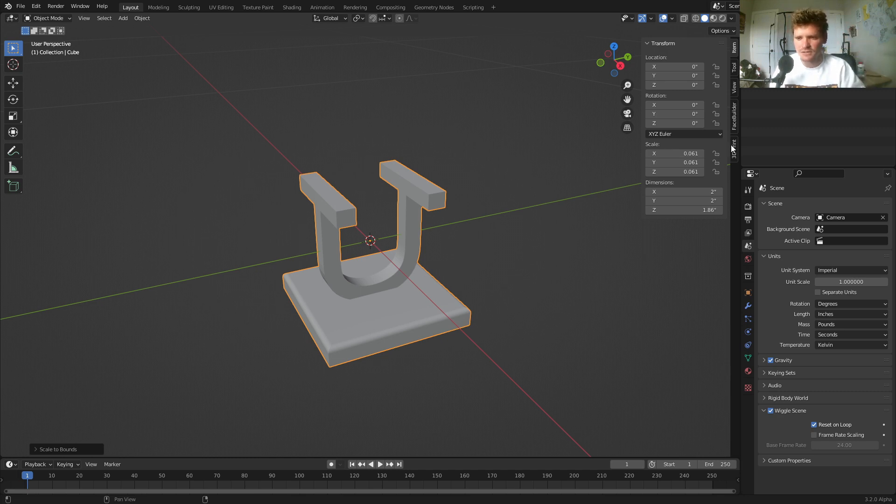
Keep STL in the 3D-Print toolbox and export the sculpture as letter.stl.
left_click(734, 147)
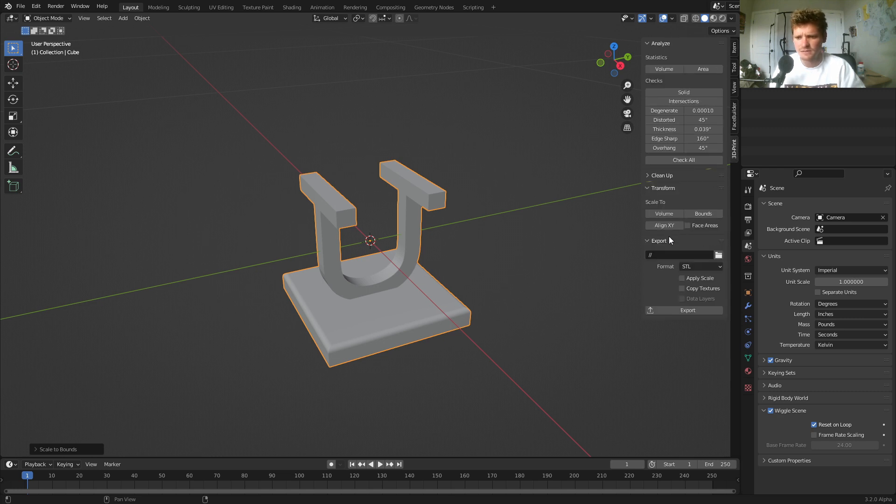
left_click(699, 267)
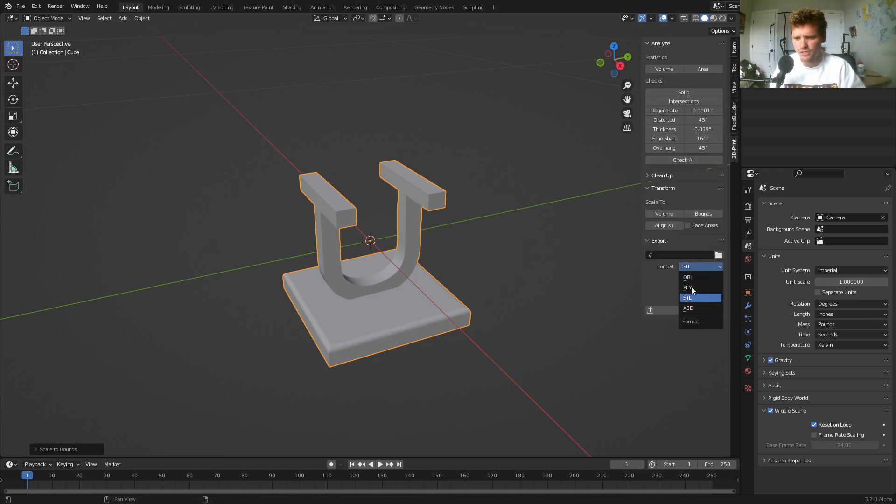
left_click(687, 297)
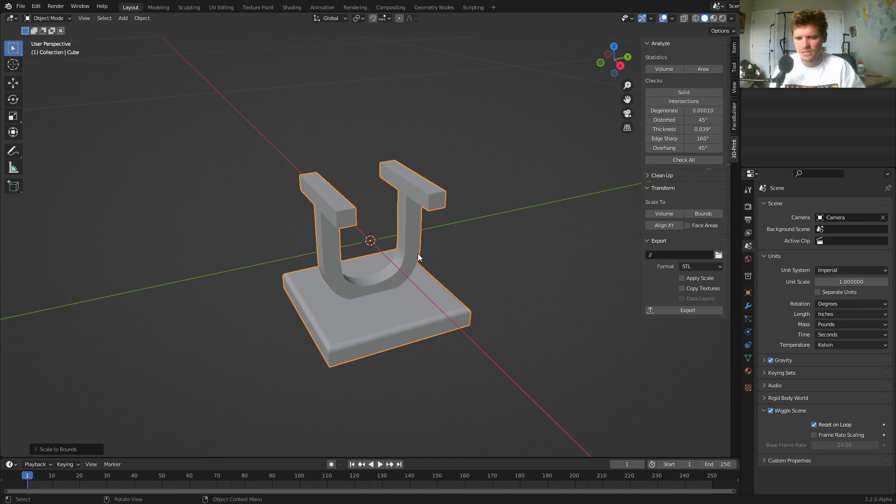
left_click(19, 6)
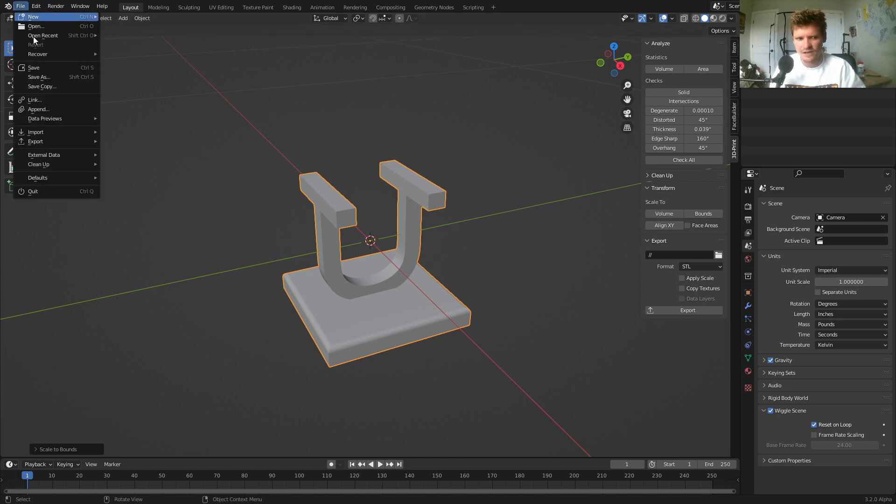
mouse_move(36, 141)
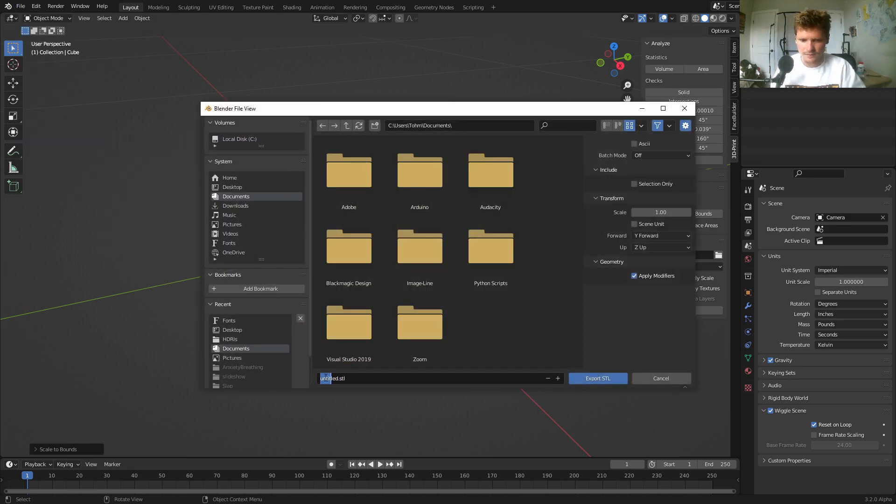
type("lette")
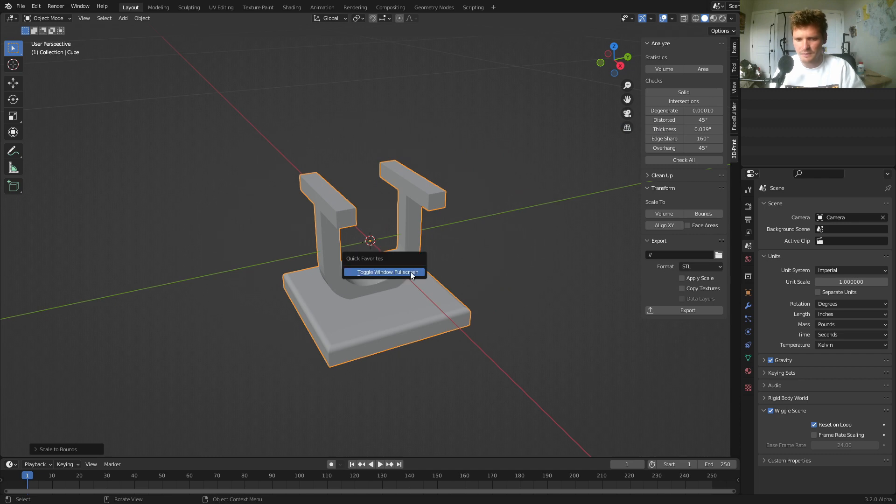
Leave Blender fullscreen and launch Ultimaker Cura with the Creality Ender-3 profile.
left_click(390, 272)
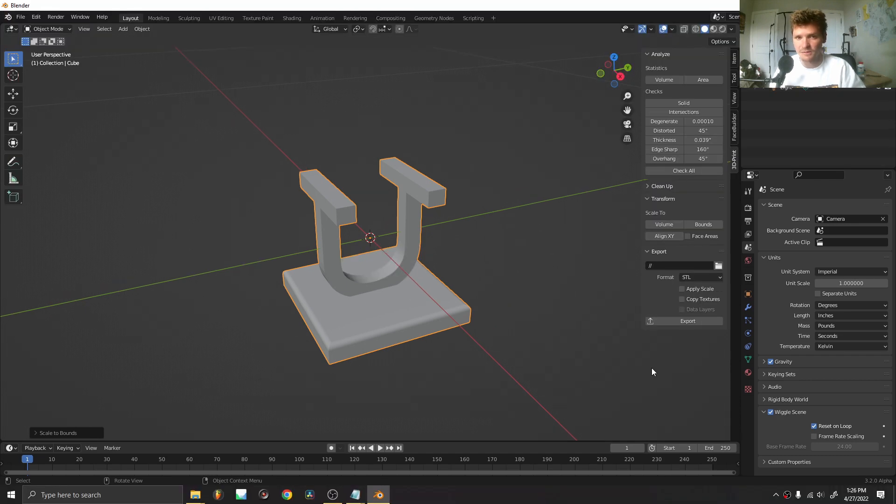
left_click(401, 494)
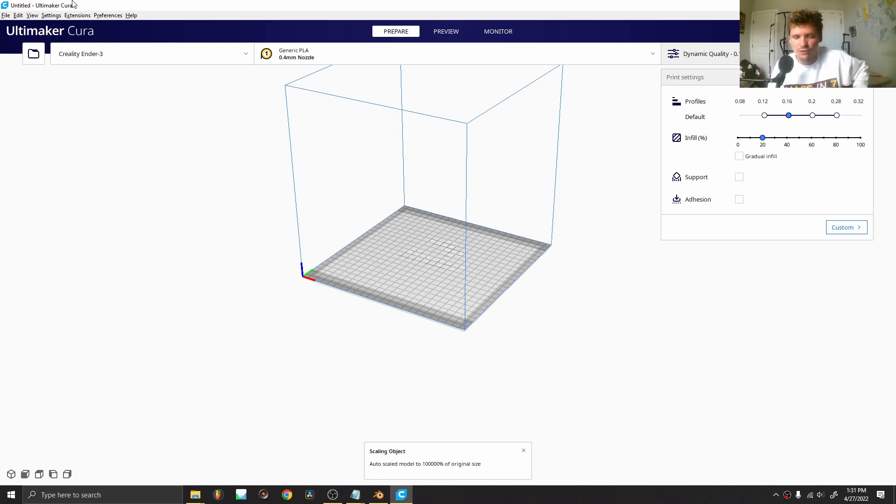
mouse_move(89, 13)
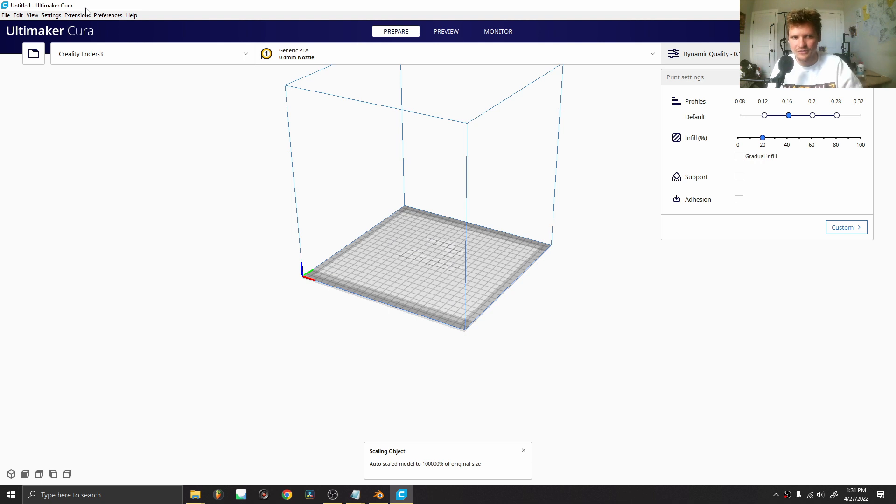
left_click(149, 53)
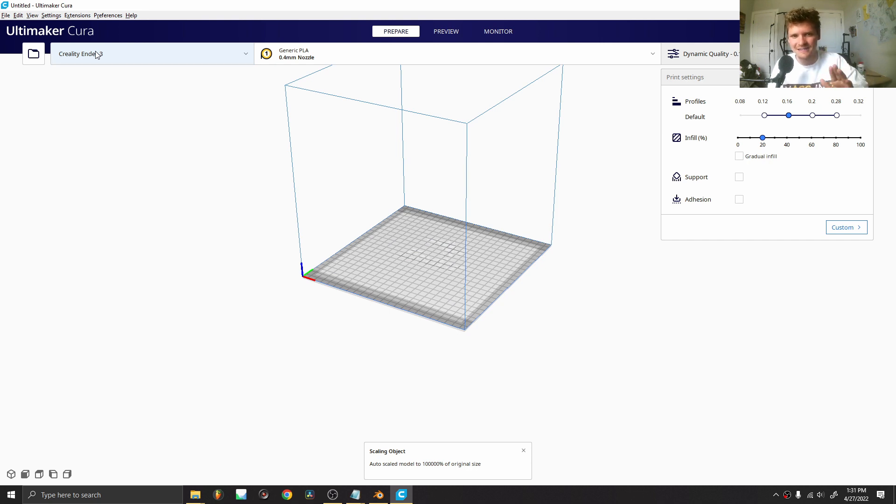
mouse_move(94, 50)
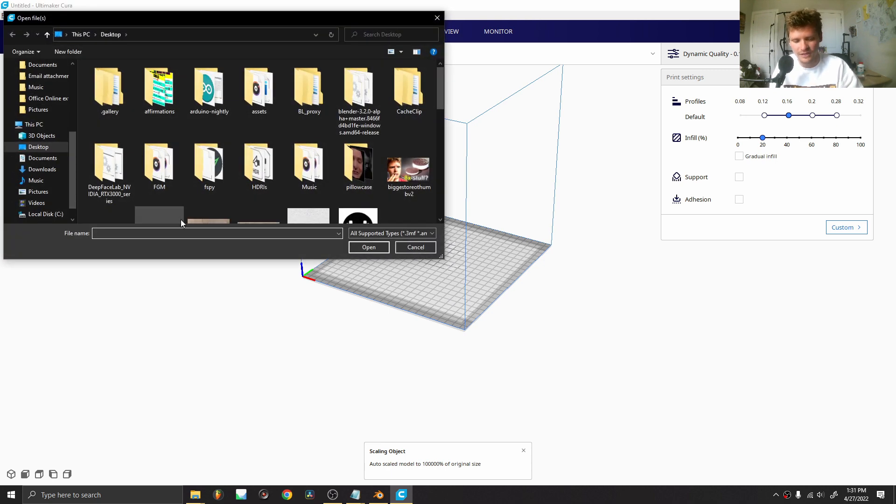
Pick letter.stl from the Desktop in Cura's open-file dialog.
type("lett")
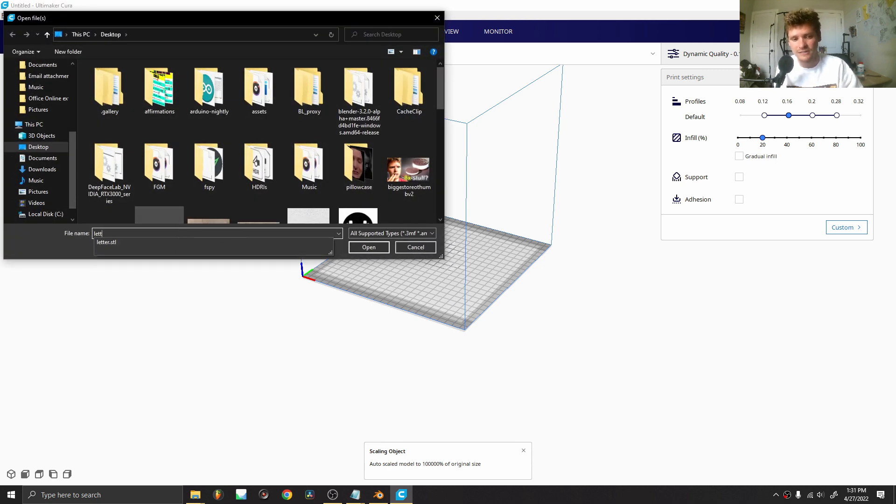
type("er")
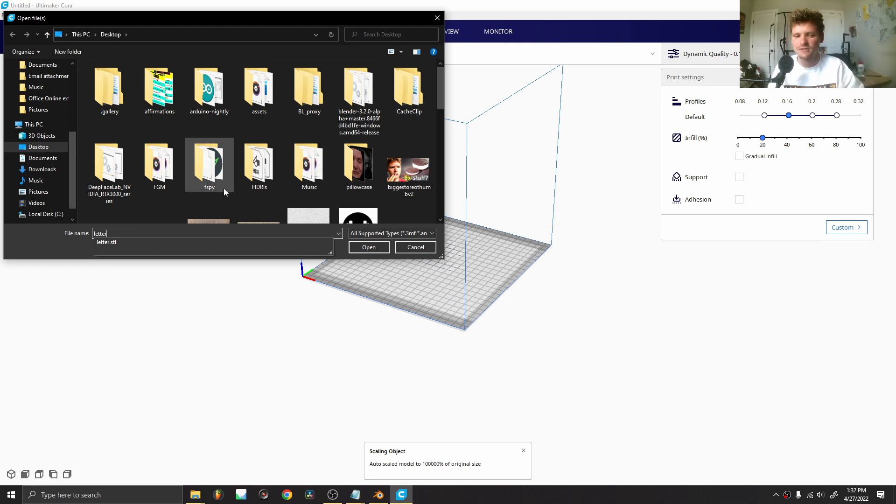
left_click(107, 242)
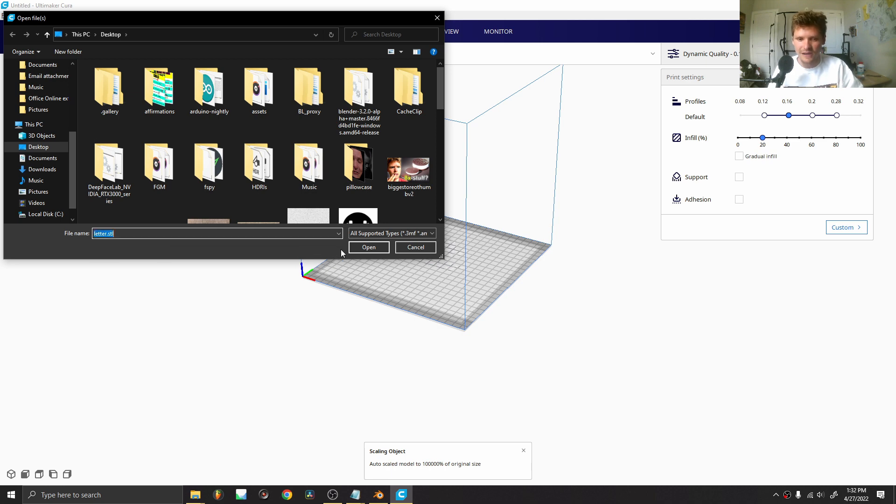
Load letter.stl onto the Ender-3 build plate and zoom in on it.
left_click(369, 247)
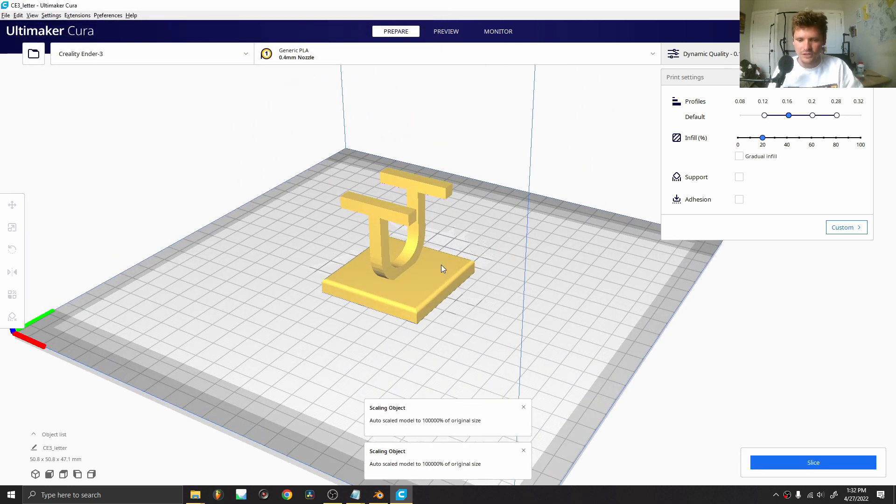
mouse_move(397, 249)
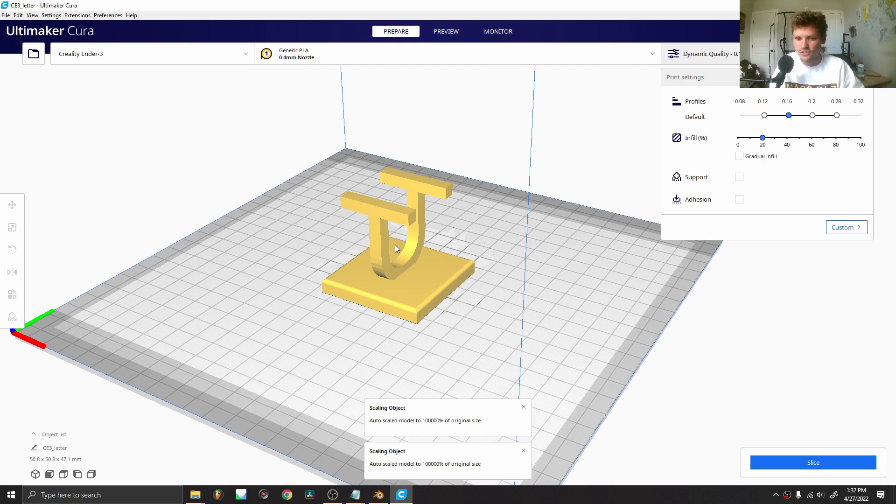
mouse_move(421, 243)
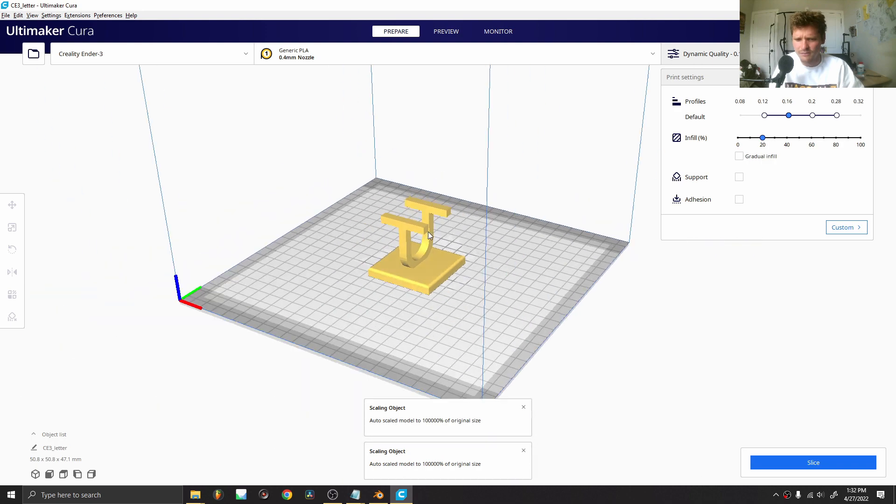
left_click_drag(429, 235, 417, 240)
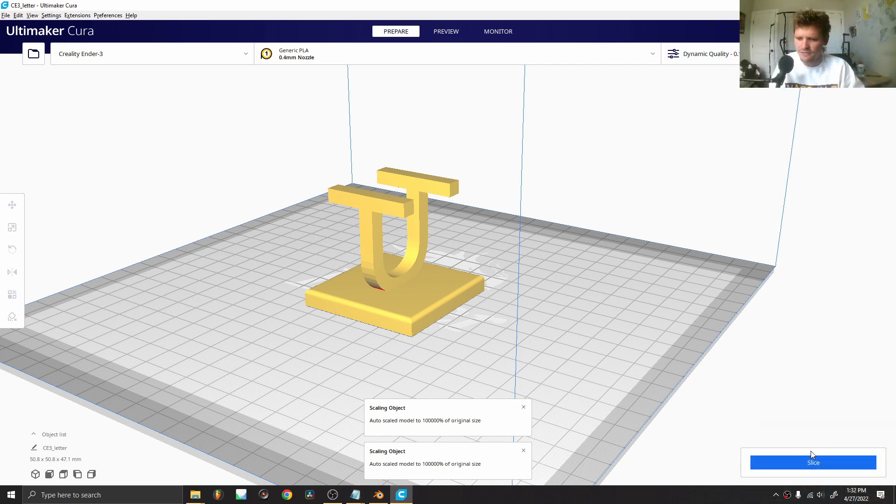
Slice the sculpture for a 2 h 20 min, 15 g print estimate.
left_click(814, 463)
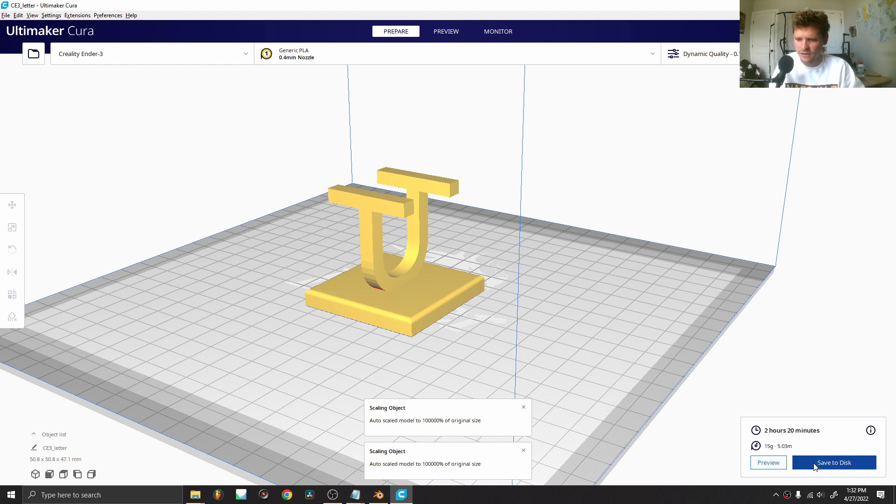
mouse_move(799, 437)
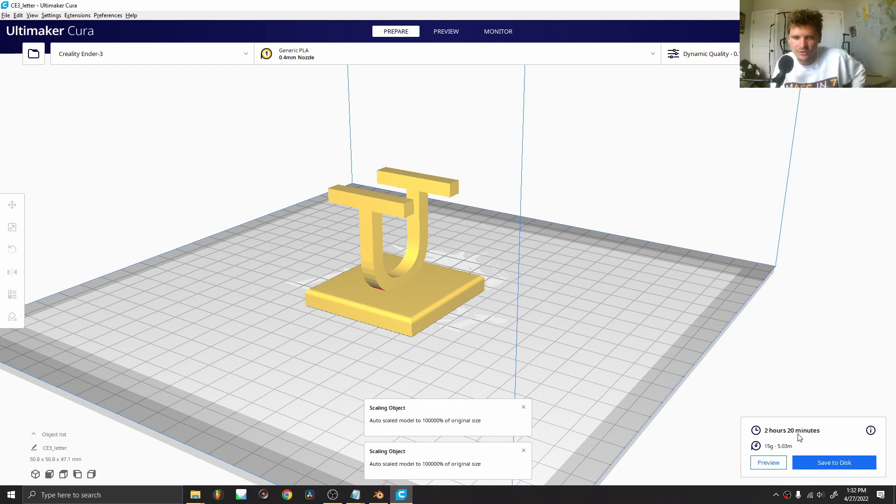
mouse_move(620, 180)
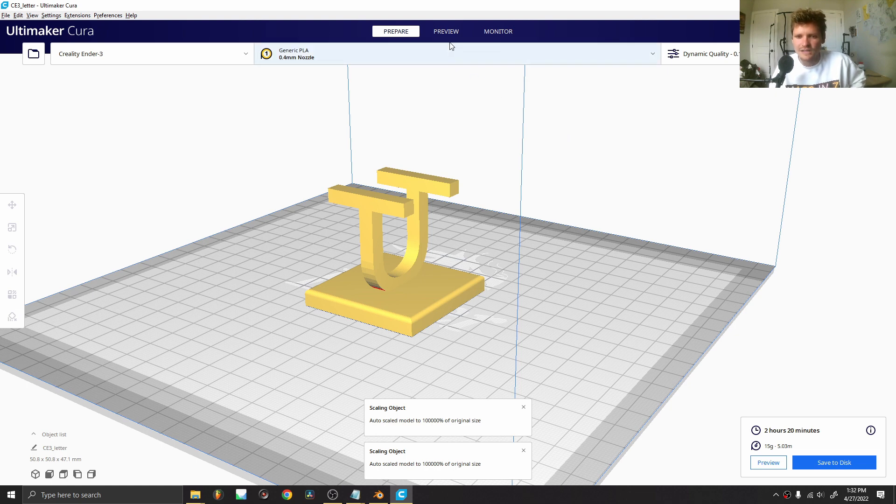
Step the layer preview from the base through the U curve back to all 260 layers.
left_click(446, 31)
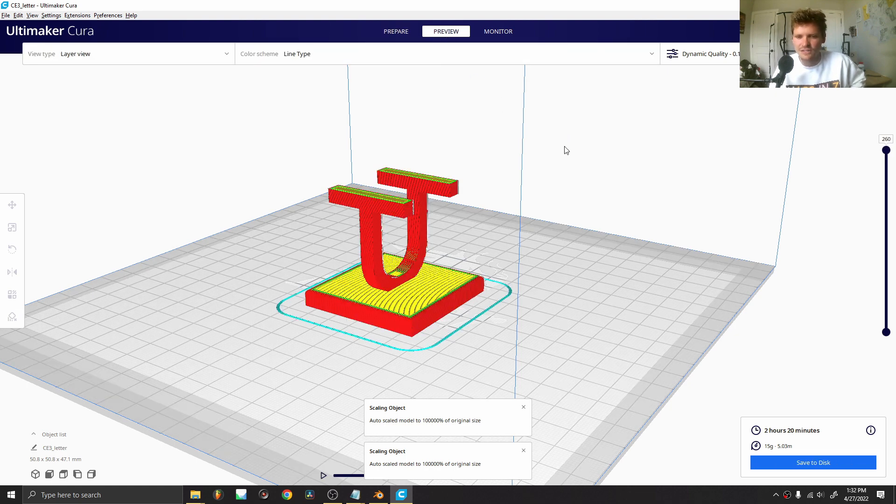
left_click_drag(886, 150, 887, 155)
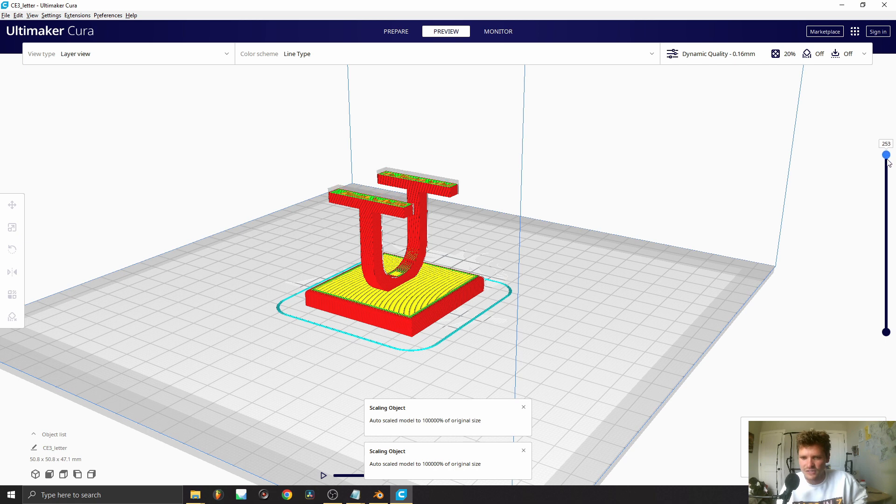
left_click_drag(886, 155, 885, 242)
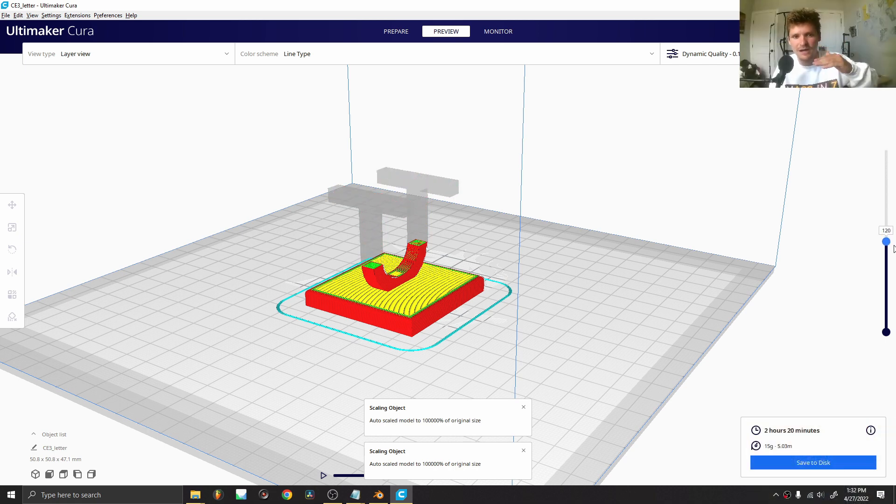
left_click_drag(886, 241, 887, 293)
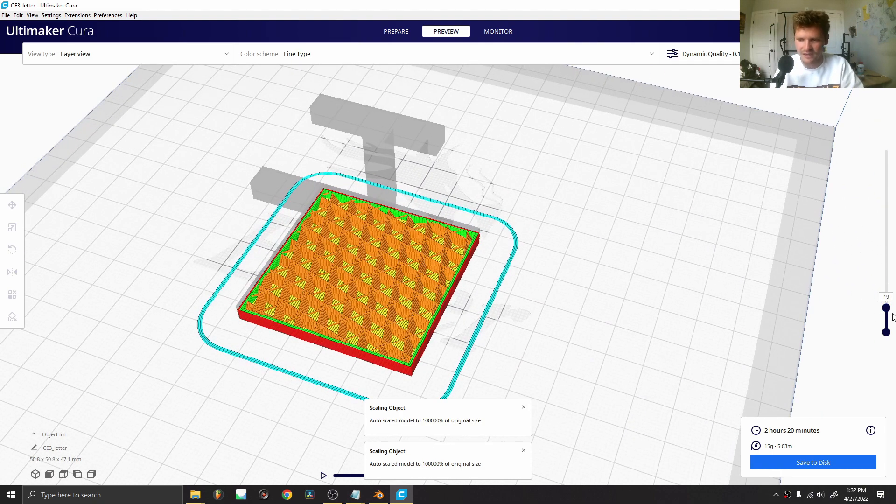
left_click_drag(885, 316, 885, 193)
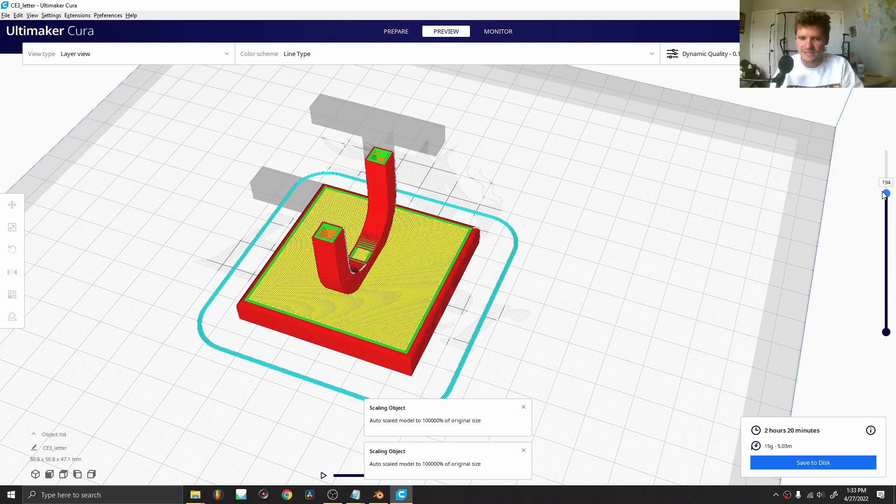
left_click_drag(885, 194, 885, 263)
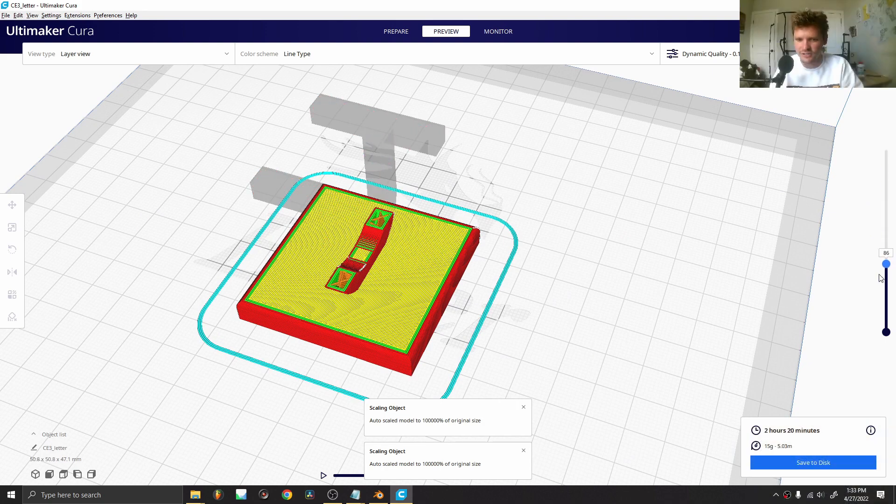
left_click_drag(887, 263, 887, 191)
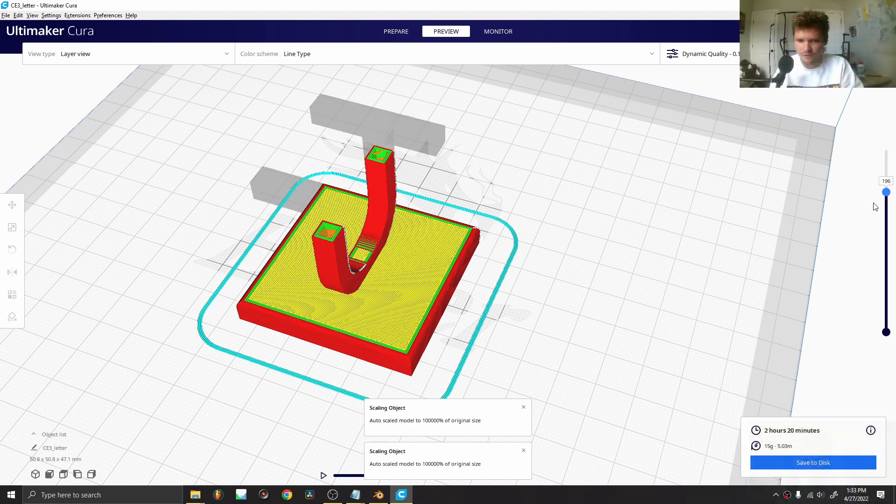
left_click_drag(886, 192, 887, 149)
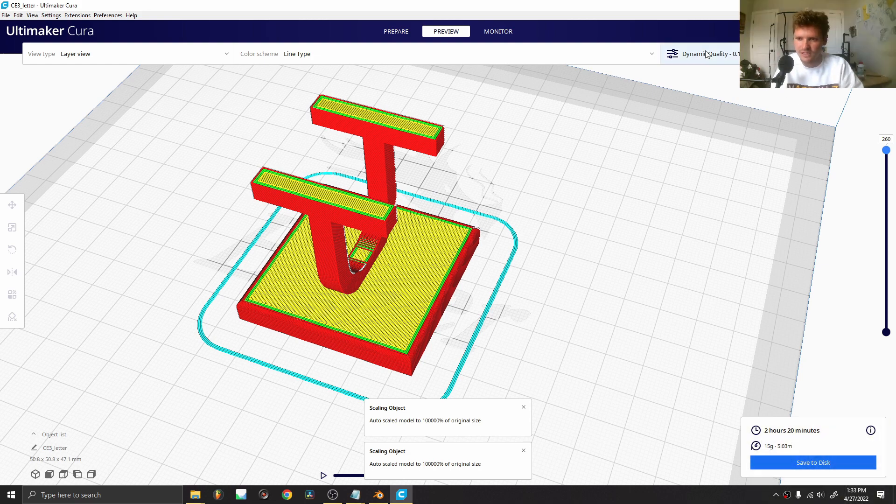
Switch to the 0.12 mm Super Quality profile and reslice the sculpture.
left_click(705, 54)
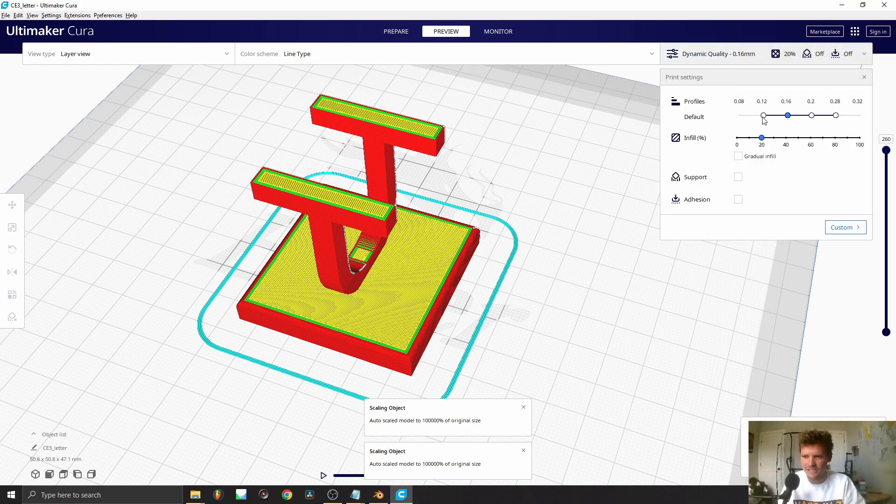
left_click(762, 115)
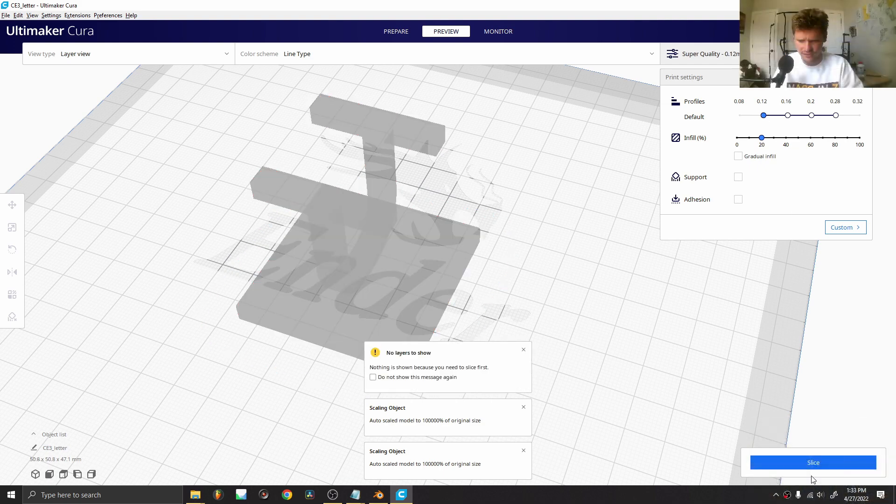
left_click(813, 462)
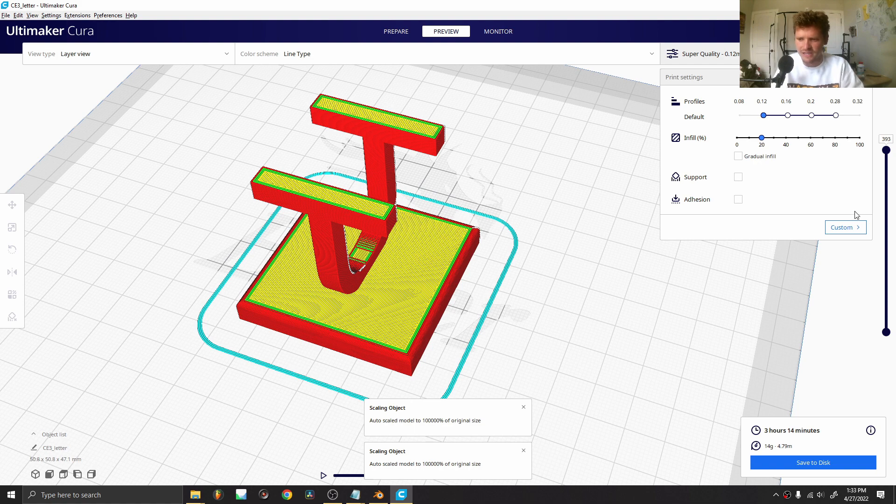
Scrub the finer slice's layers from the base up through the U to the top.
left_click_drag(886, 150, 886, 157)
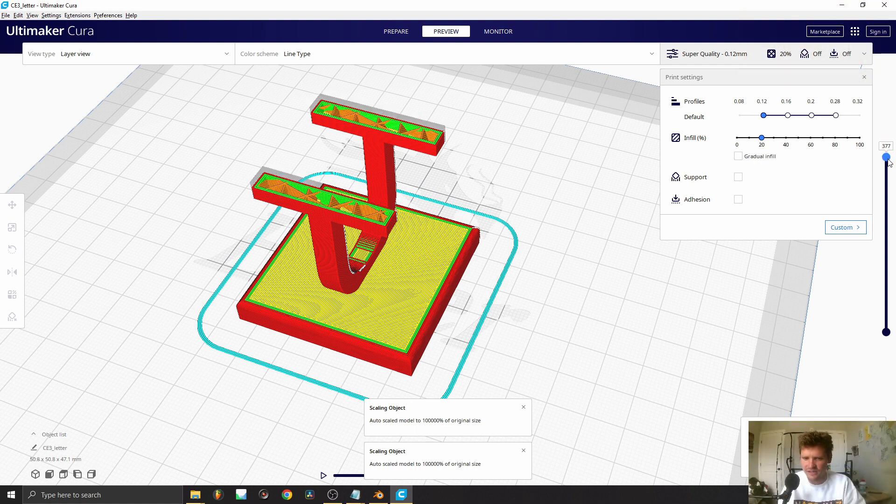
left_click_drag(886, 158, 887, 318)
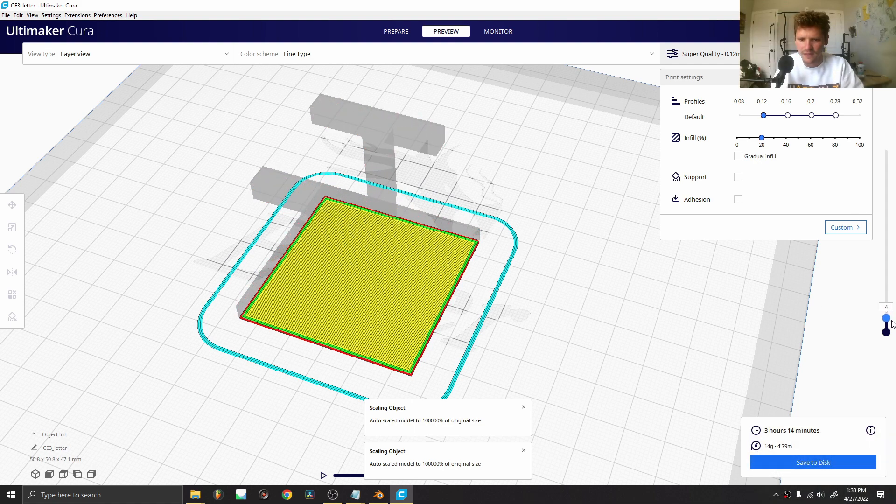
left_click_drag(886, 320, 886, 197)
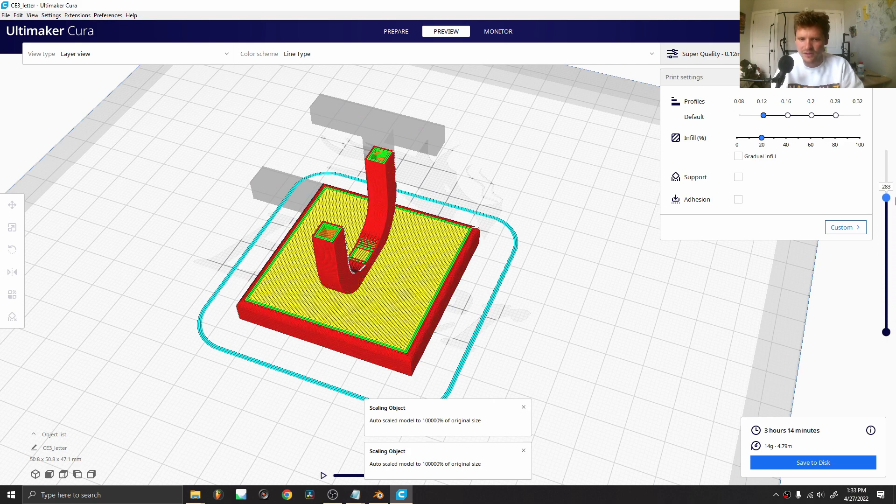
left_click_drag(886, 197, 887, 150)
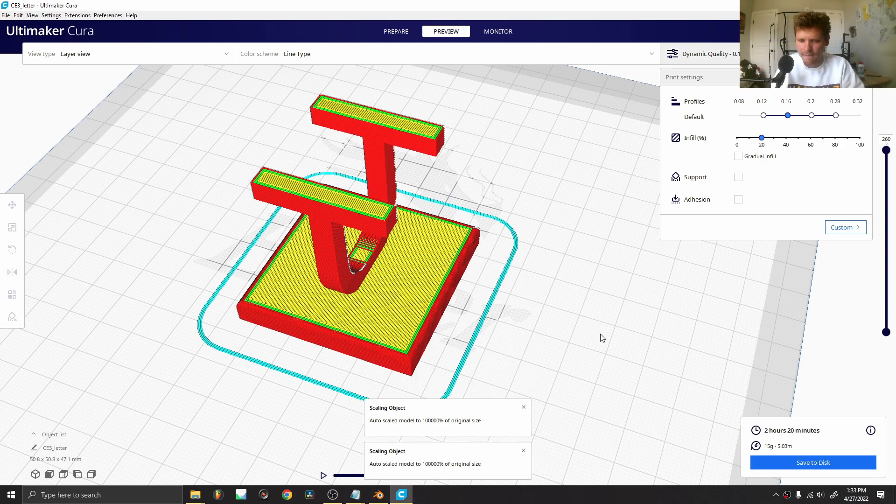
mouse_move(480, 196)
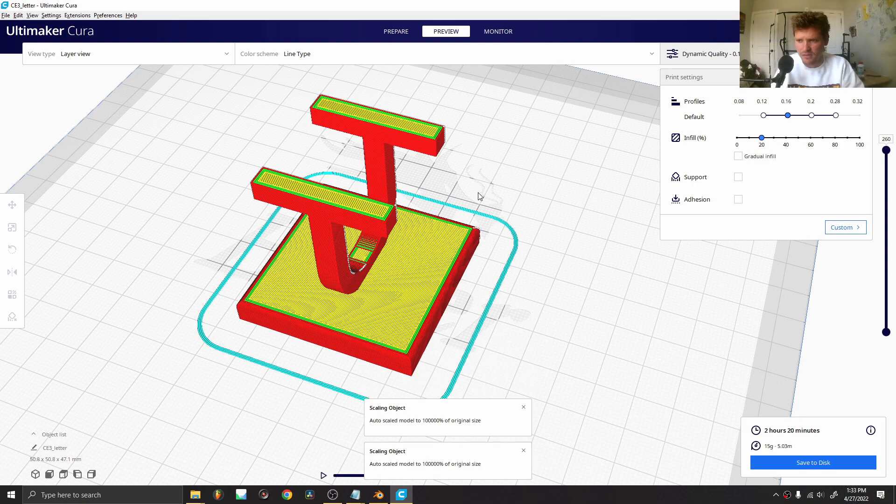
left_click(497, 31)
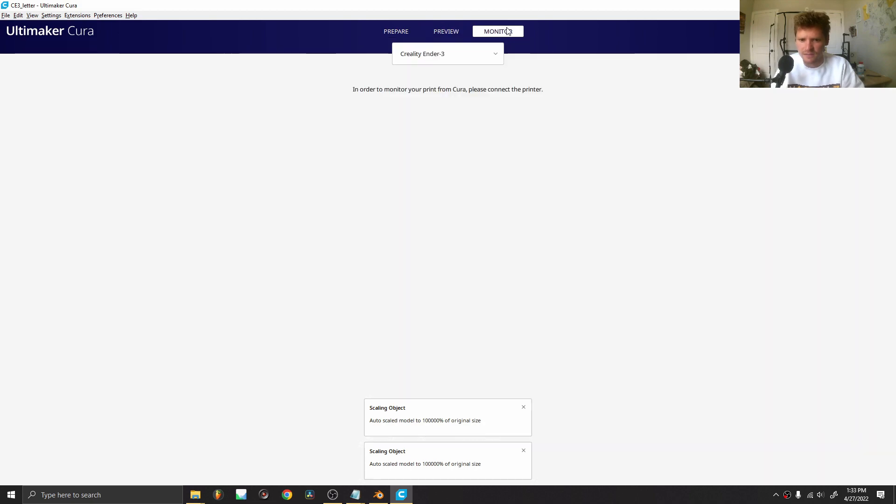
left_click(446, 31)
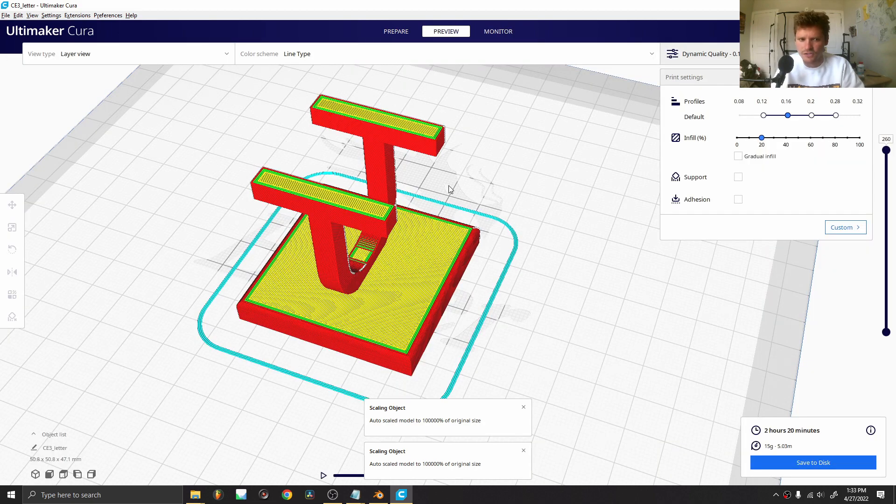
mouse_move(452, 210)
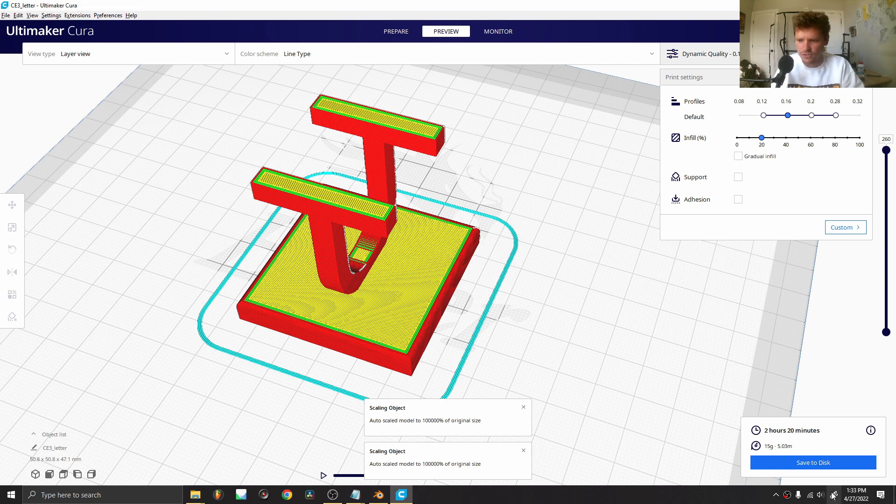
left_click(813, 462)
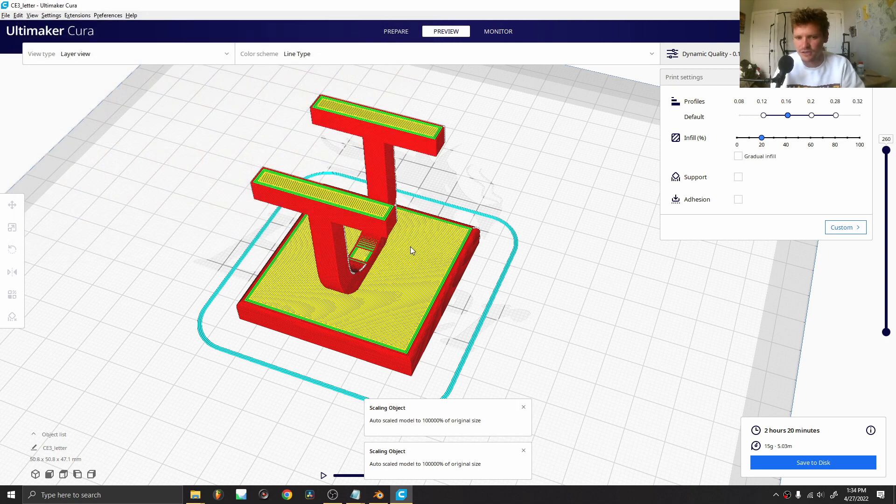
mouse_move(399, 287)
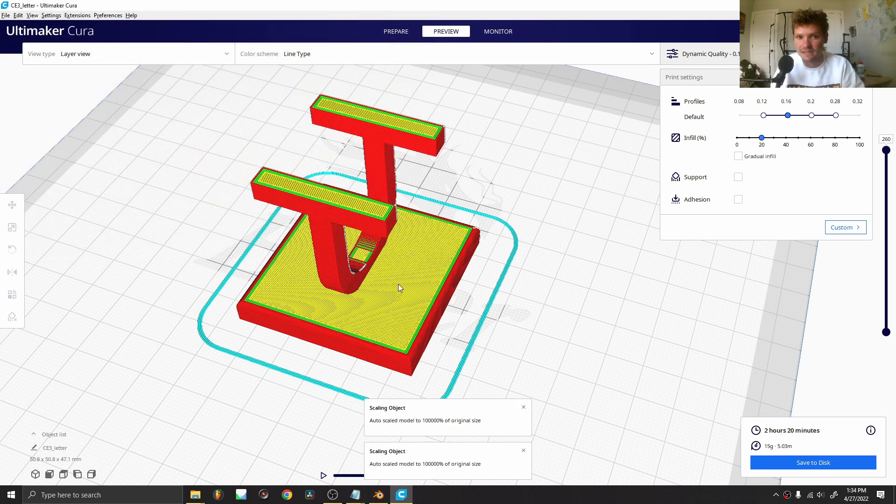